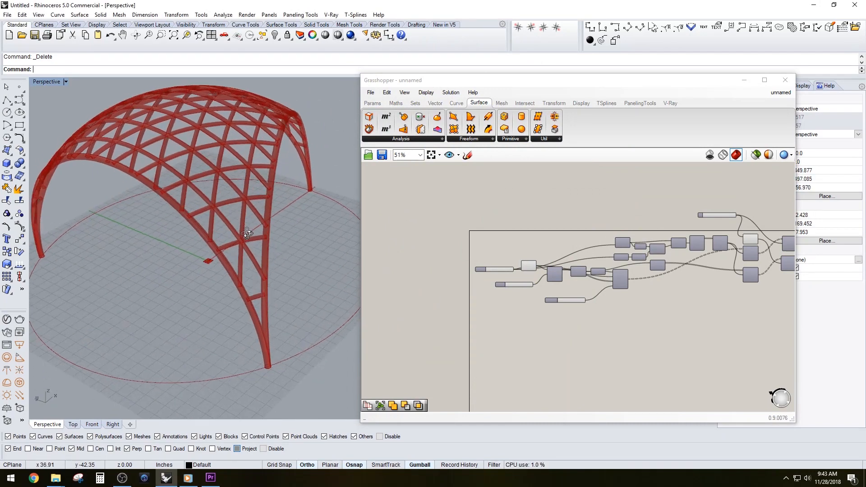
# Zoom the canvas to read the Distance, Radius and Count sliders at 41, 209 and 3.
pyautogui.scroll(3)
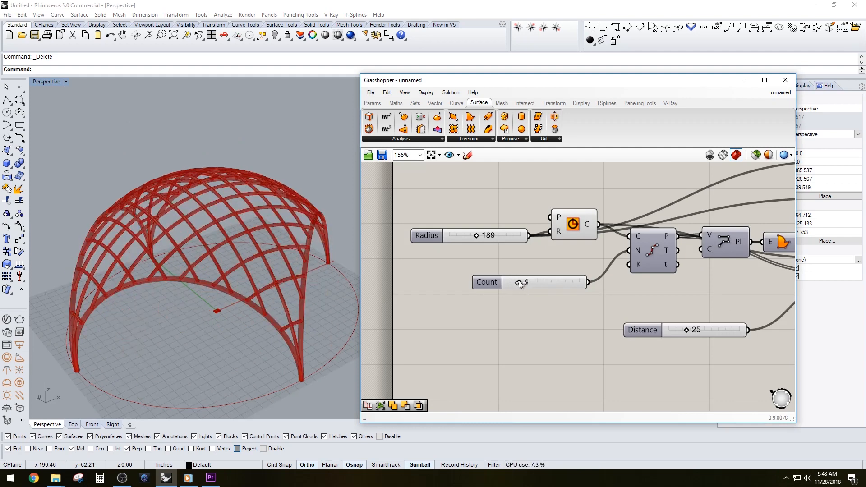
pyautogui.scroll(-3)
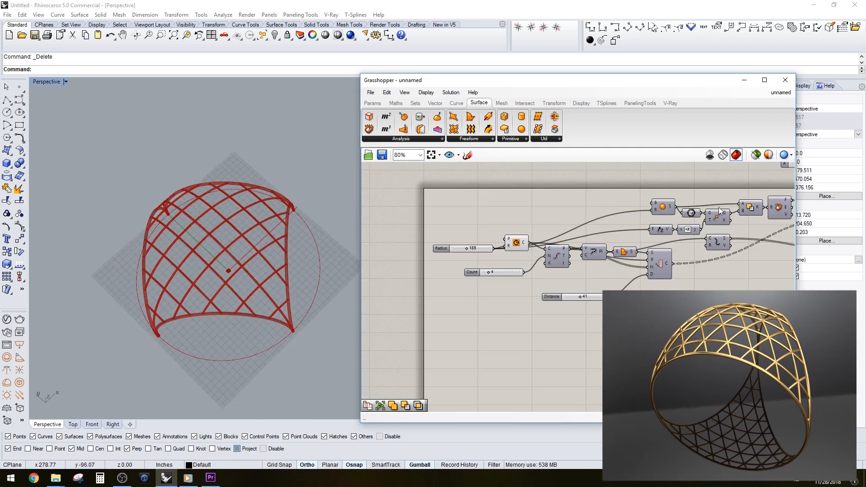
pyautogui.scroll(3)
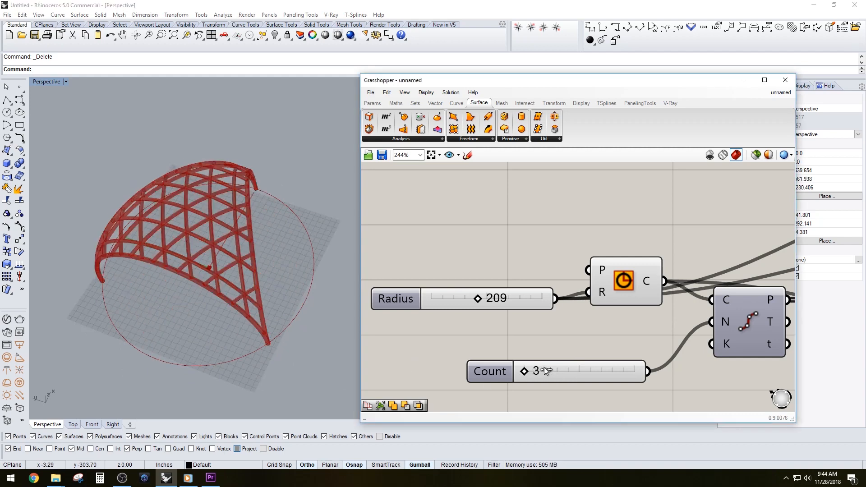
# Try several Count slider values, then enter exactly 3 in the slider.
pyautogui.click(547, 371)
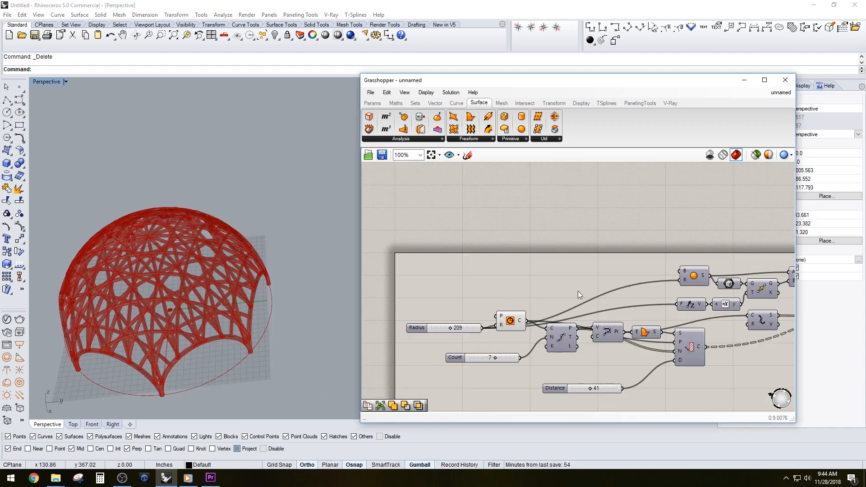
pyautogui.scroll(3)
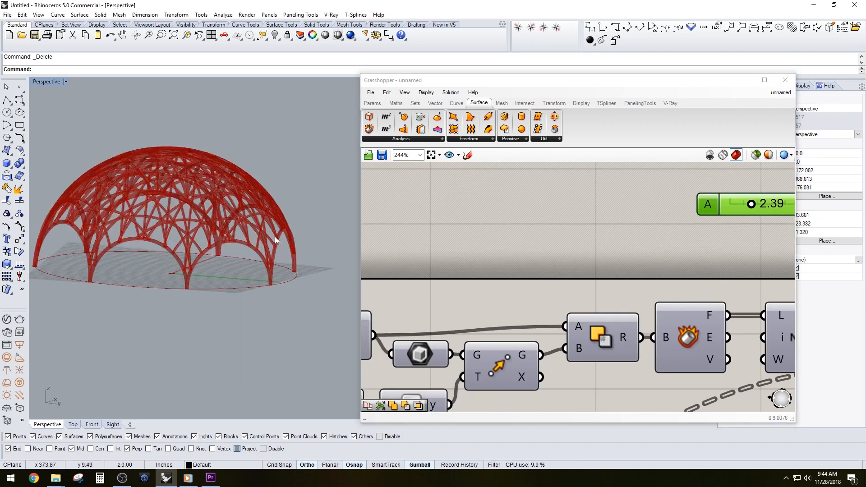
pyautogui.scroll(-3)
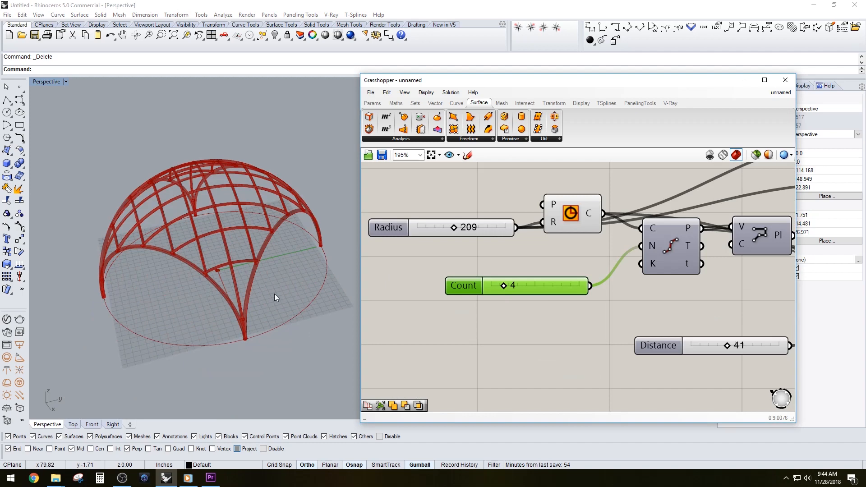
pyautogui.doubleClick(534, 285)
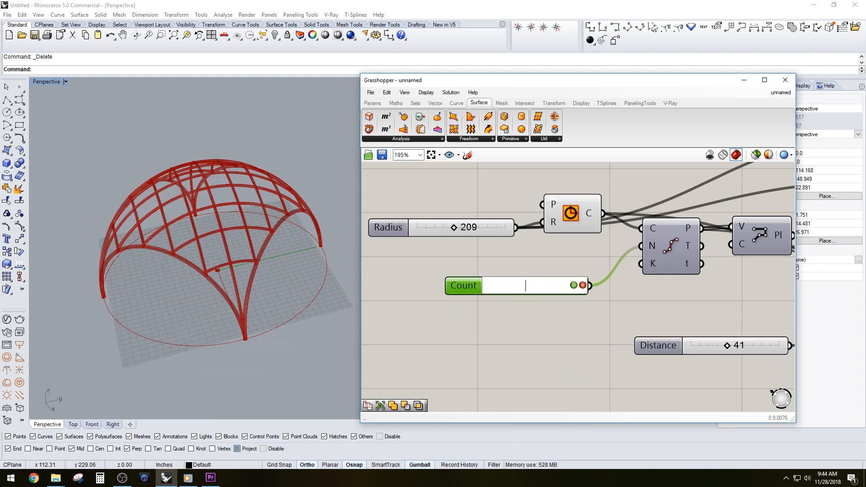
pyautogui.write('3')
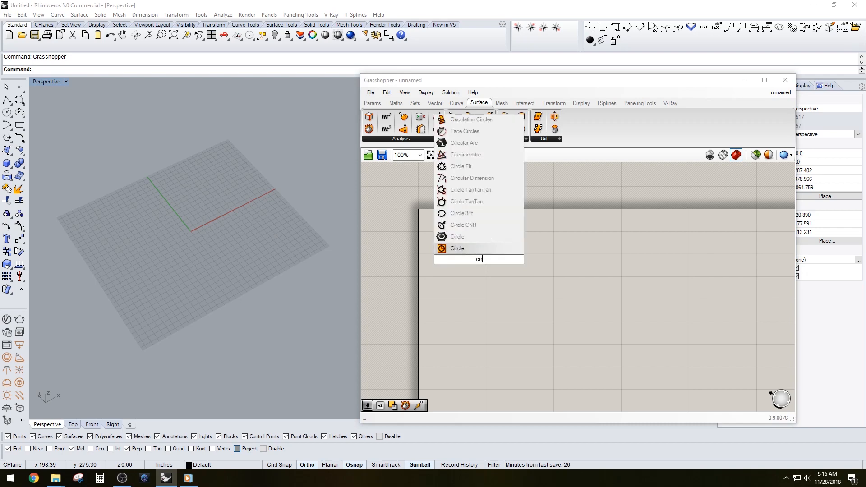
# Add a Circle component driven by a Radius slider of 120 with maximum 500.
pyautogui.click(458, 249)
pyautogui.write('120')
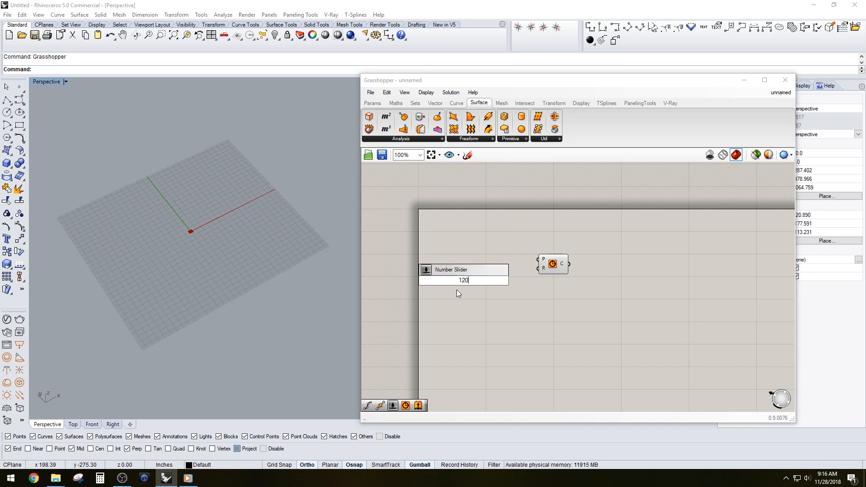
pyautogui.doubleClick(465, 270)
pyautogui.write('500')
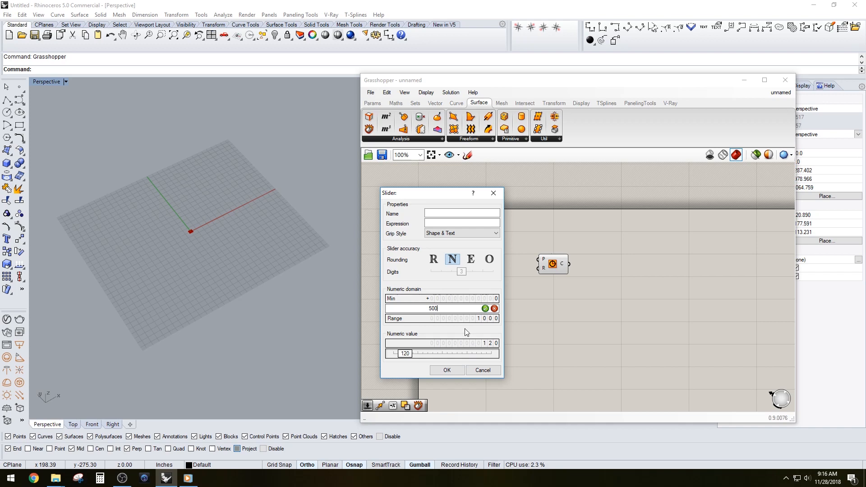
pyautogui.click(446, 370)
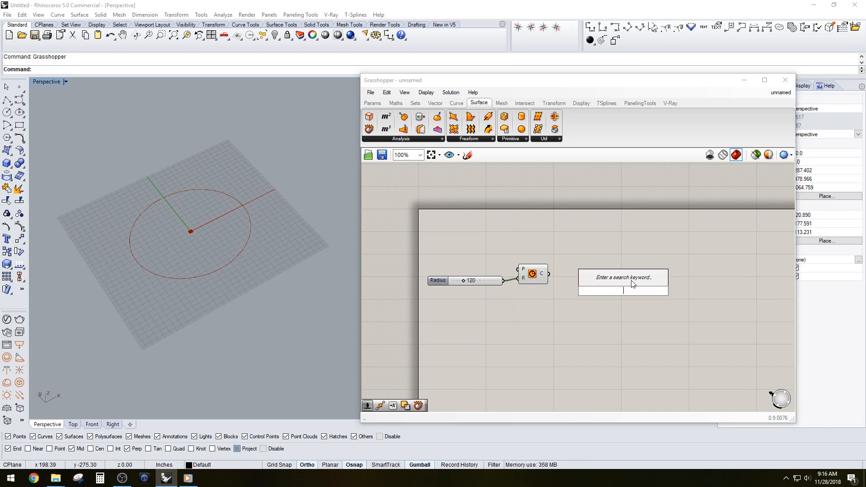
# Add Divide Curve on the circle with a Count slider at 3, ranging 3–10.
pyautogui.write('divi')
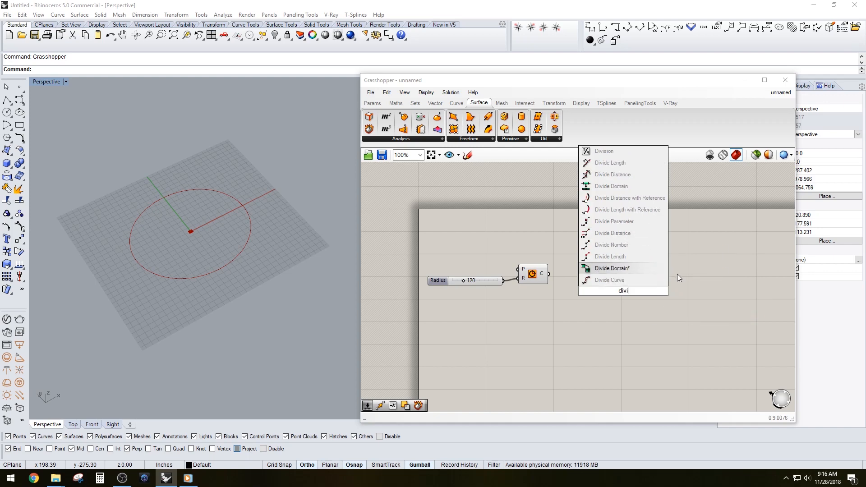
pyautogui.click(610, 280)
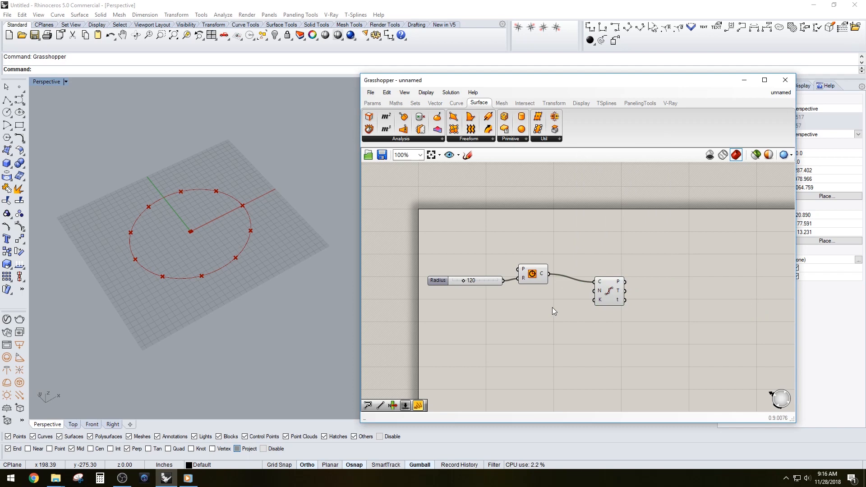
pyautogui.doubleClick(553, 307)
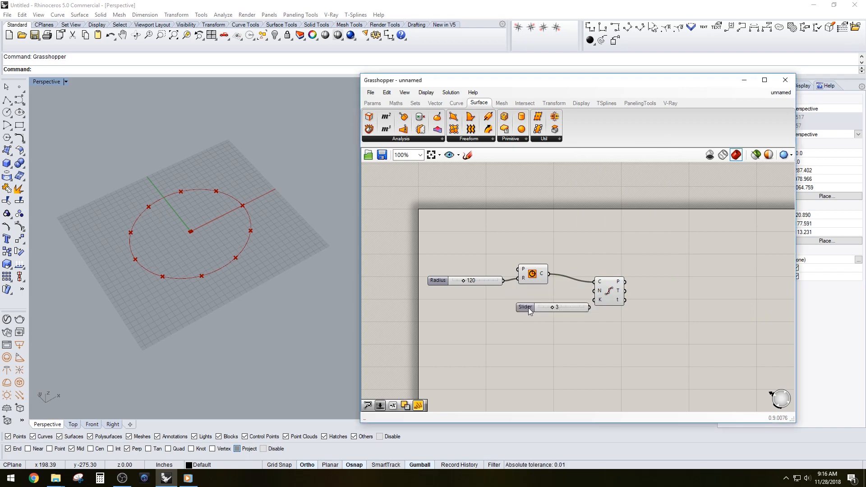
pyautogui.doubleClick(525, 308)
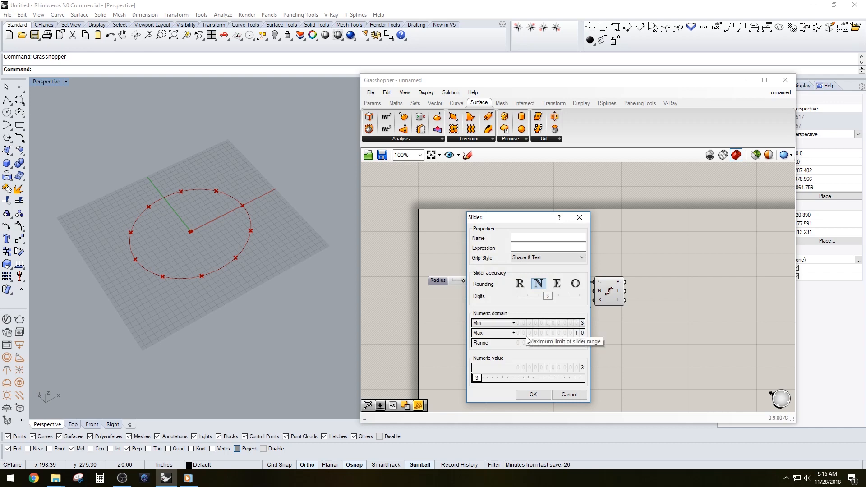
pyautogui.click(532, 394)
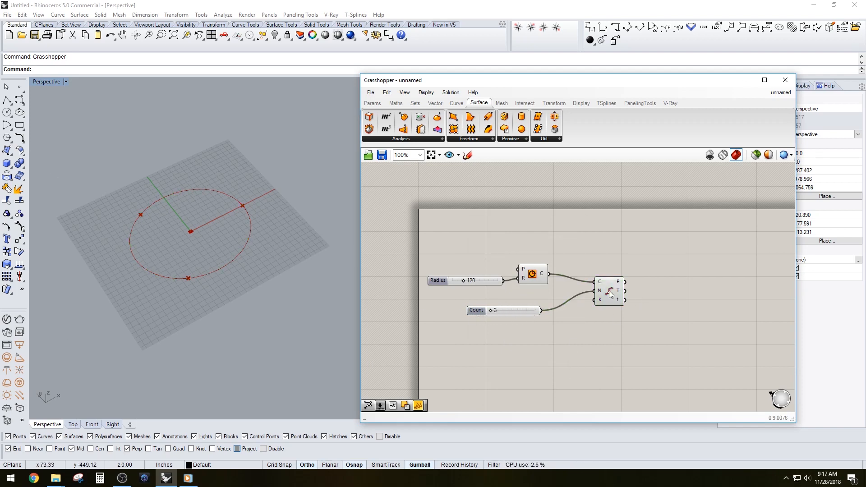
# Add Boundary Surfaces and a closed PolyLine through the three points.
pyautogui.doubleClick(610, 292)
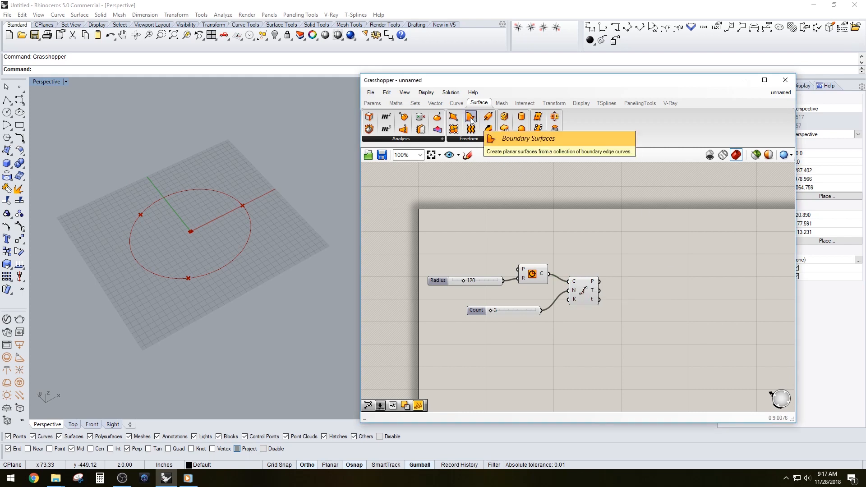
pyautogui.click(471, 116)
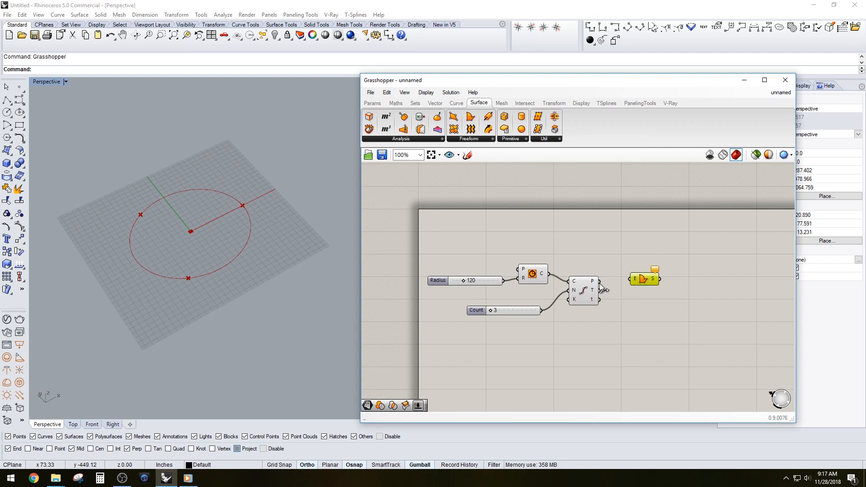
pyautogui.moveTo(606, 284)
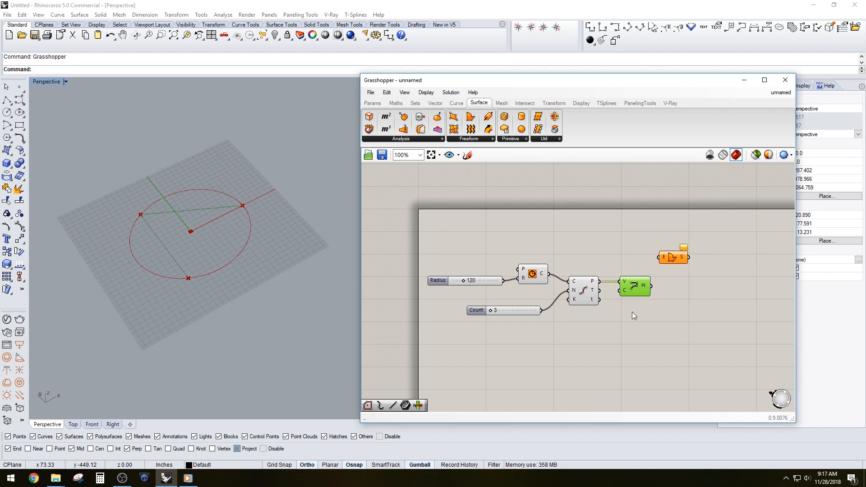
pyautogui.rightClick(635, 286)
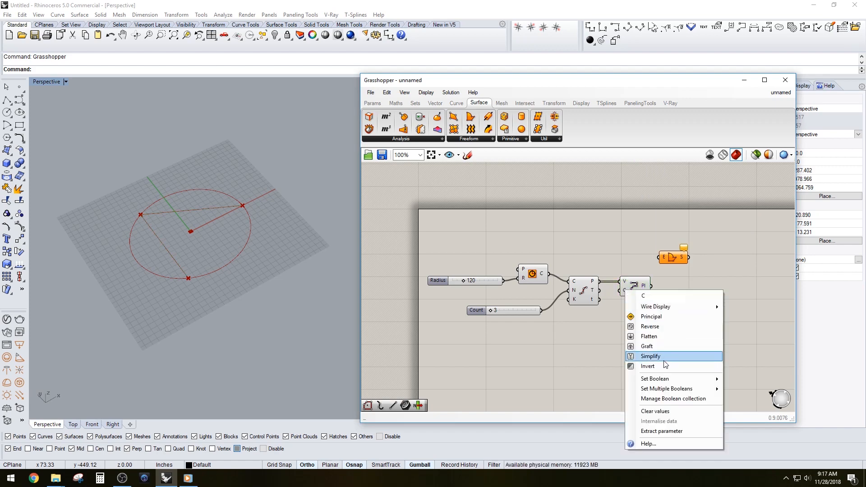
pyautogui.click(650, 356)
pyautogui.write('con')
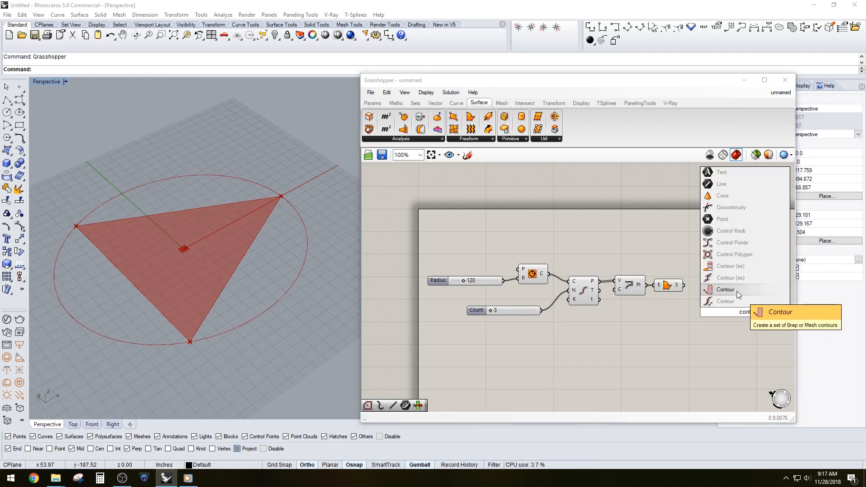
# Place a Contour component and wire in the triangular surface, division points and circle.
pyautogui.click(725, 290)
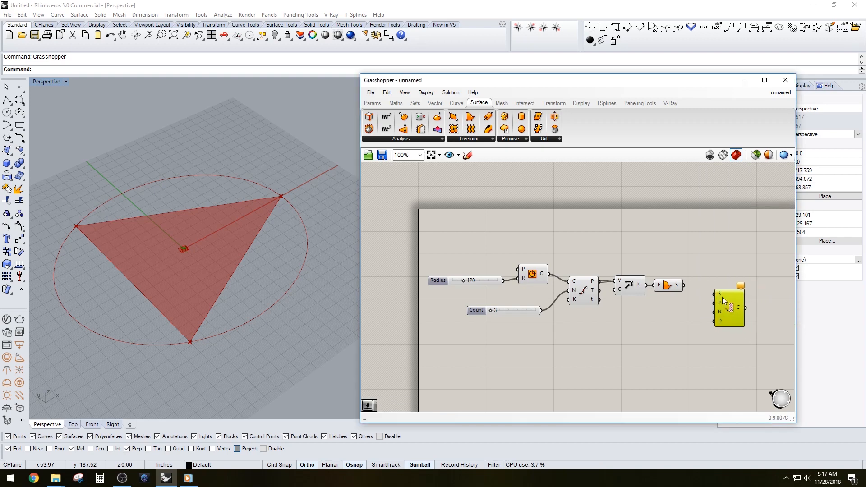
pyautogui.click(668, 285)
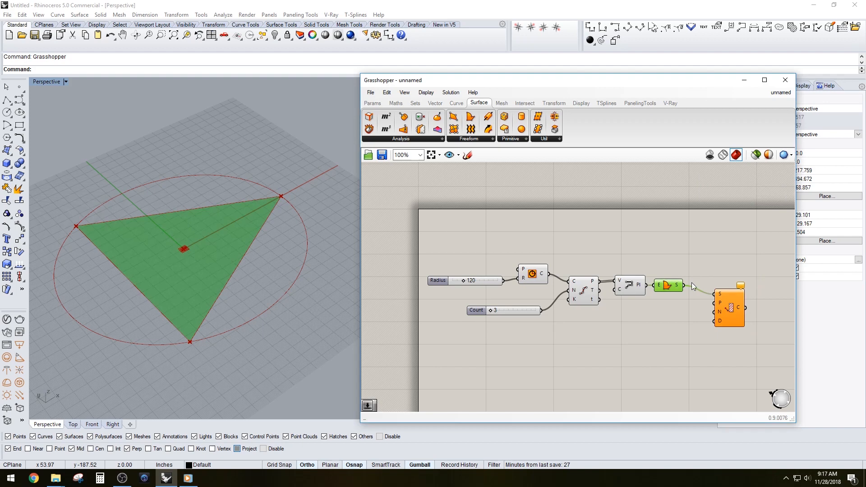
pyautogui.click(533, 274)
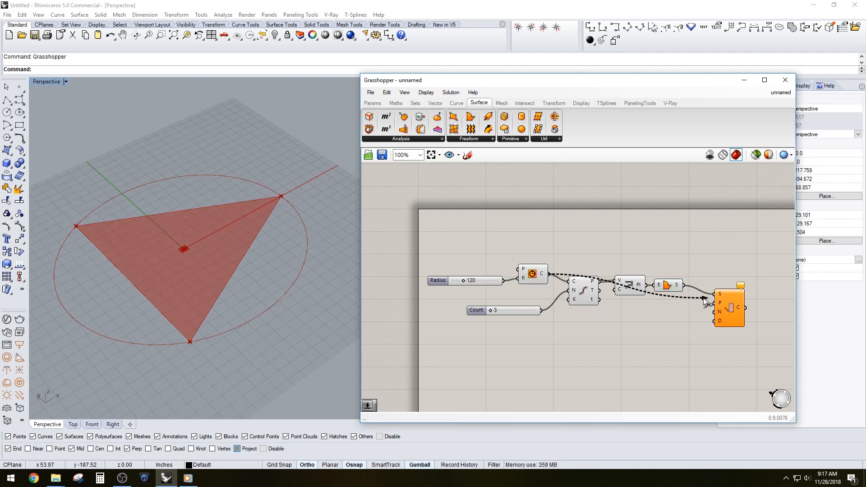
pyautogui.click(729, 306)
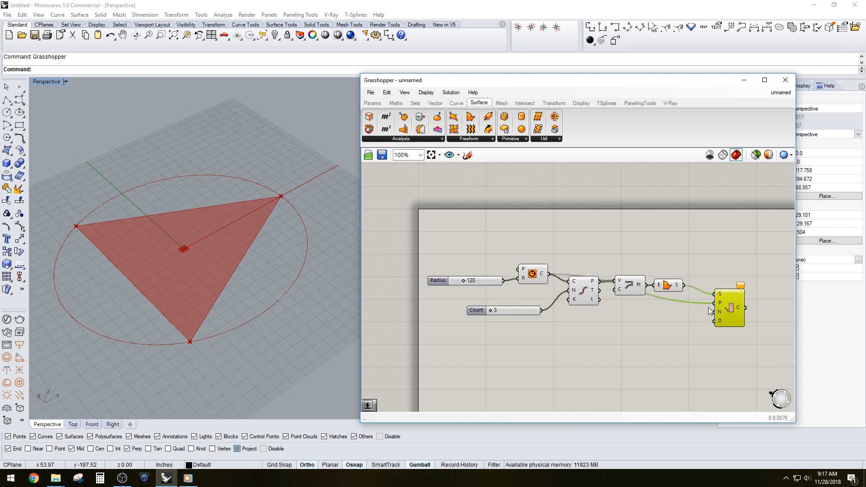
pyautogui.click(584, 290)
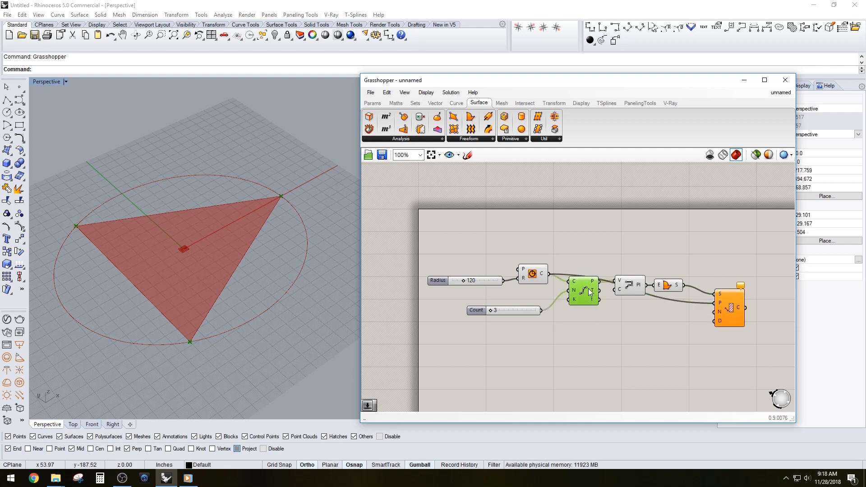
pyautogui.moveTo(600, 289)
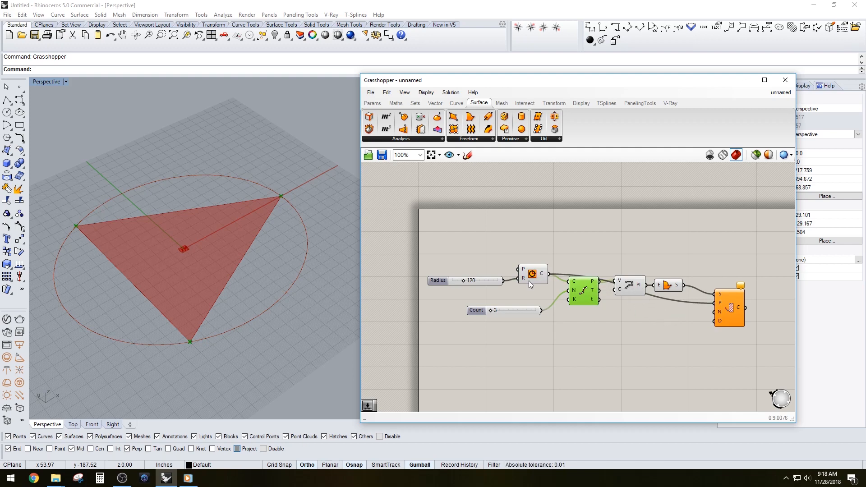
pyautogui.click(532, 275)
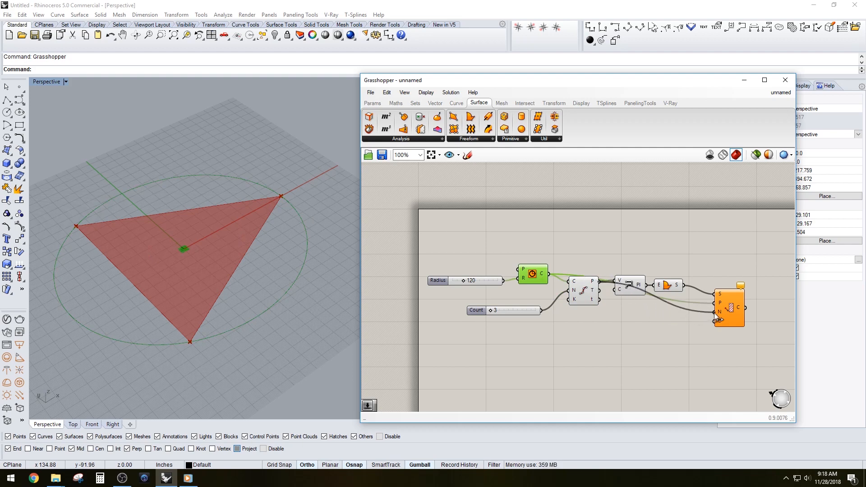
pyautogui.doubleClick(580, 354)
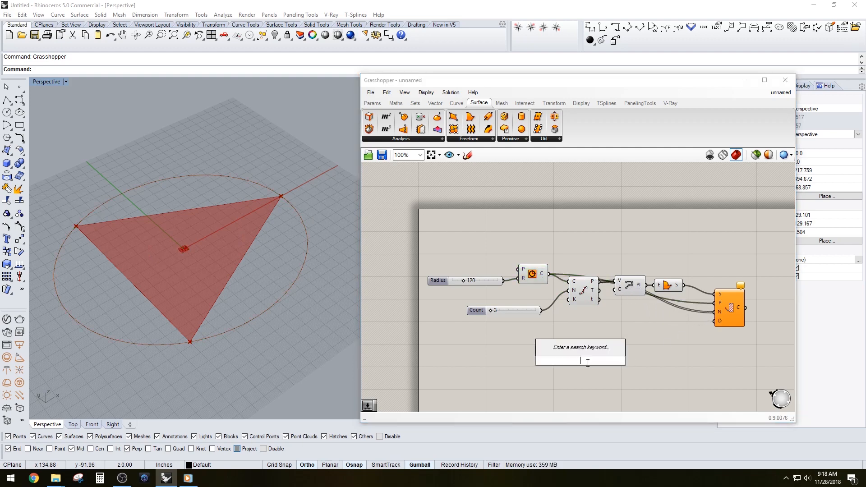
# Add a Distance slider set to 20 to grid the triangle with lines.
pyautogui.write('Number Slider')
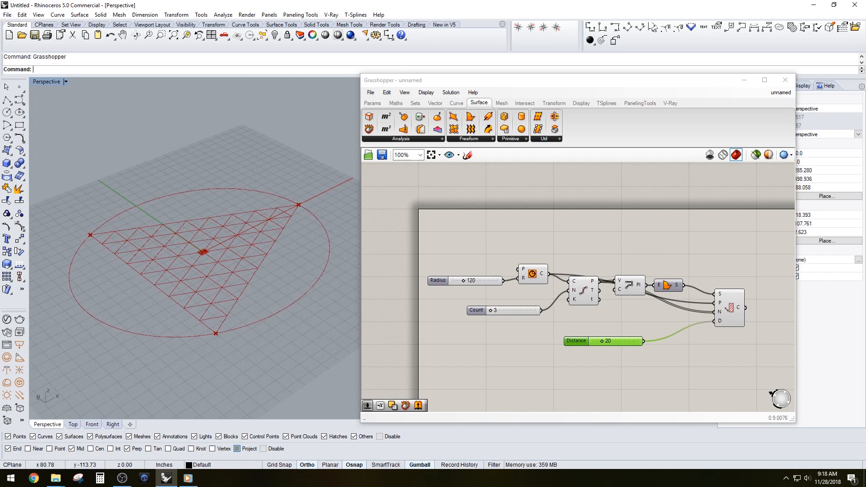
pyautogui.scroll(-3)
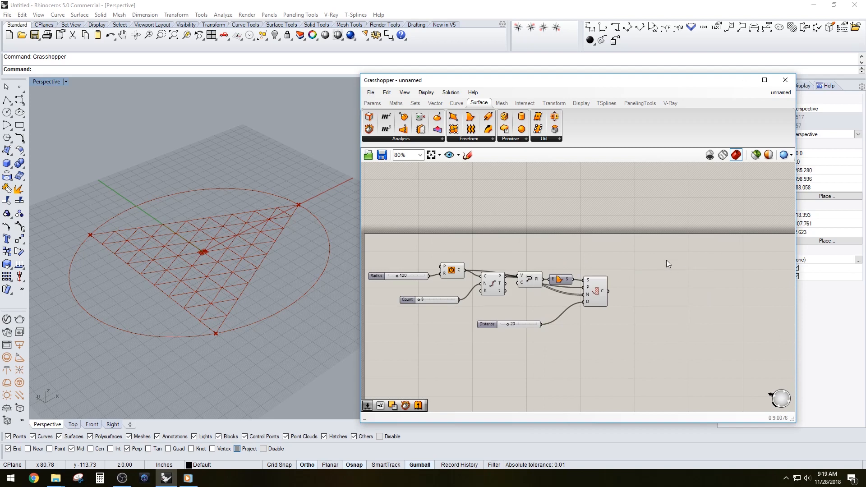
# Add a Sphere component on the radius circle, shown with smooth preview.
pyautogui.doubleClick(667, 264)
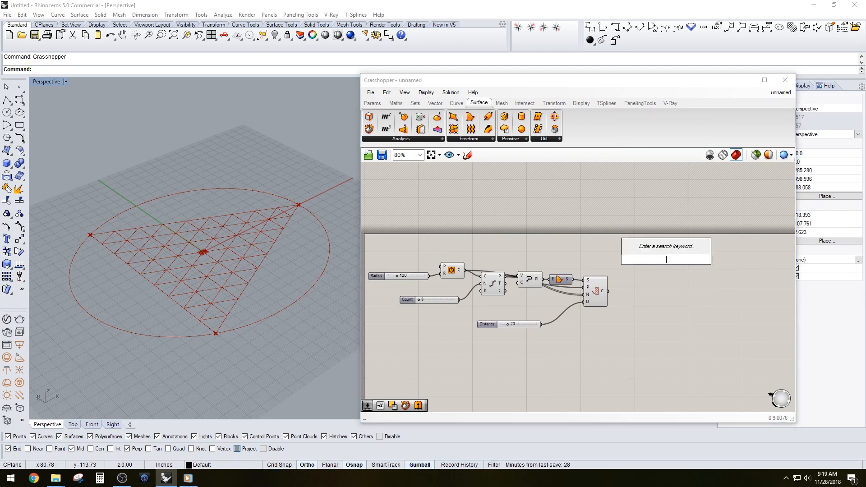
pyautogui.write('sphere')
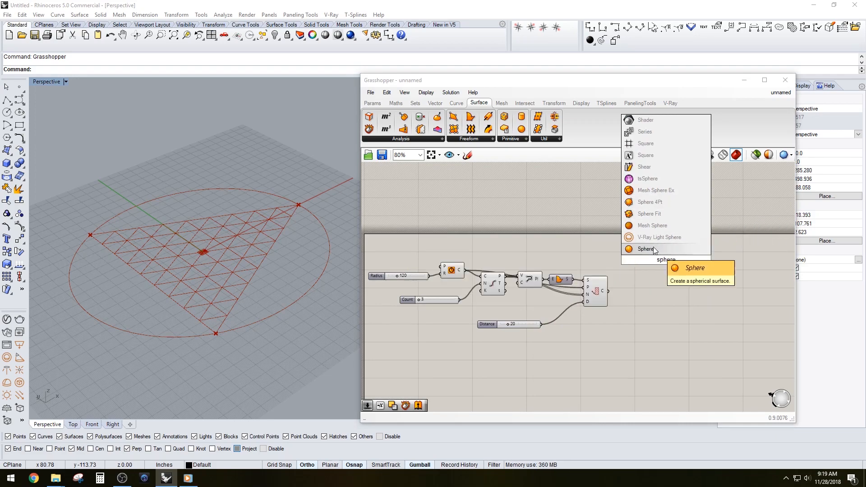
pyautogui.click(646, 249)
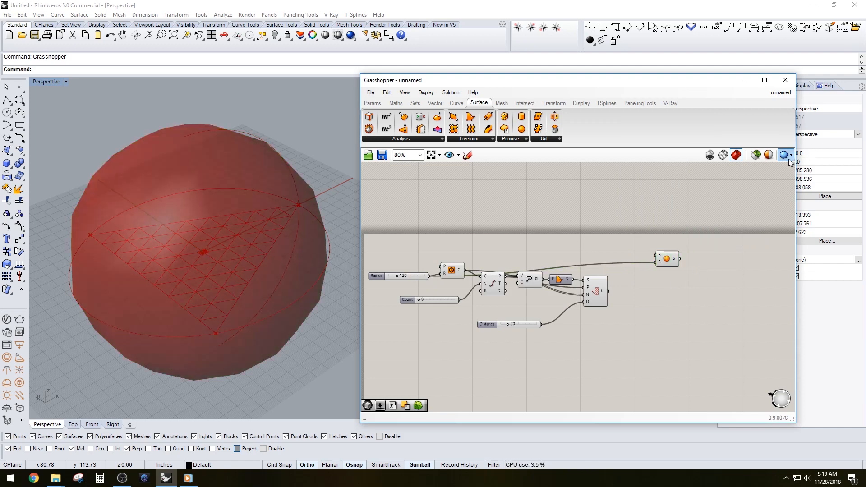
pyautogui.click(784, 155)
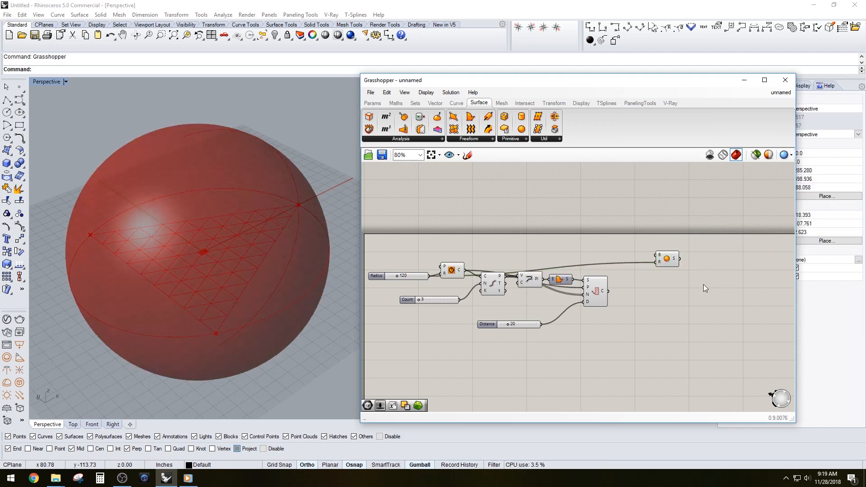
pyautogui.doubleClick(663, 258)
pyautogui.write('bo')
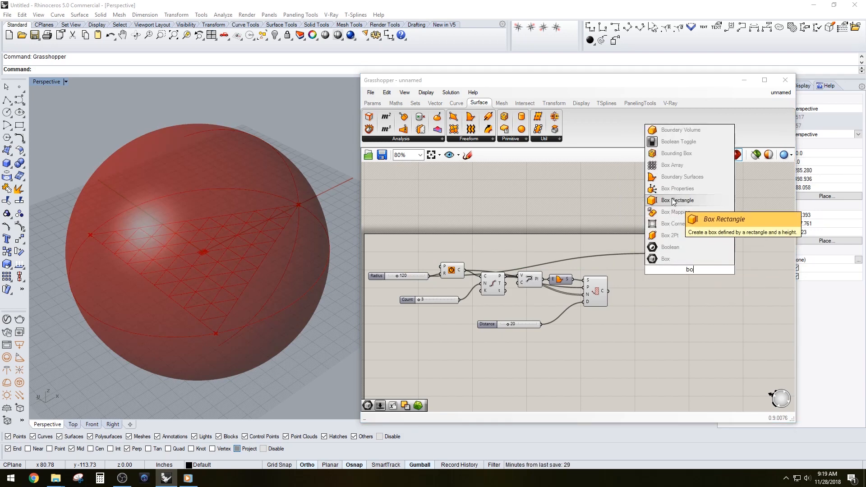
pyautogui.moveTo(674, 207)
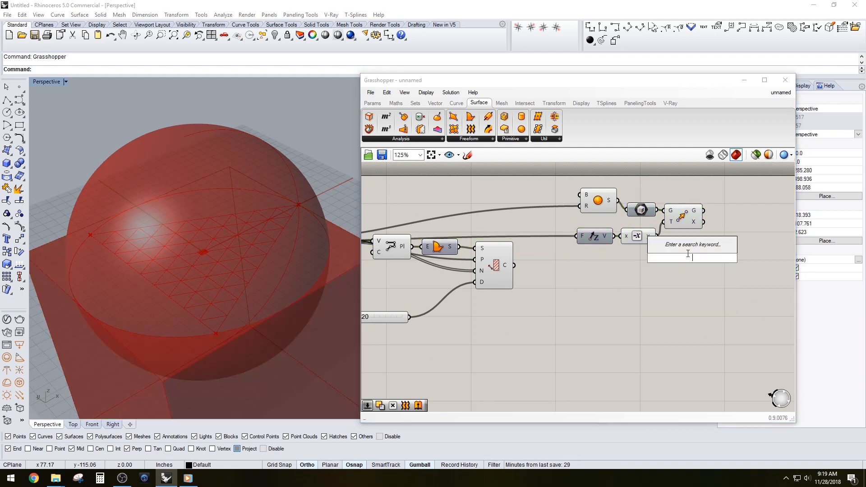
# Add Solid Difference with the sphere as A and the lowered box as B.
pyautogui.write('sub')
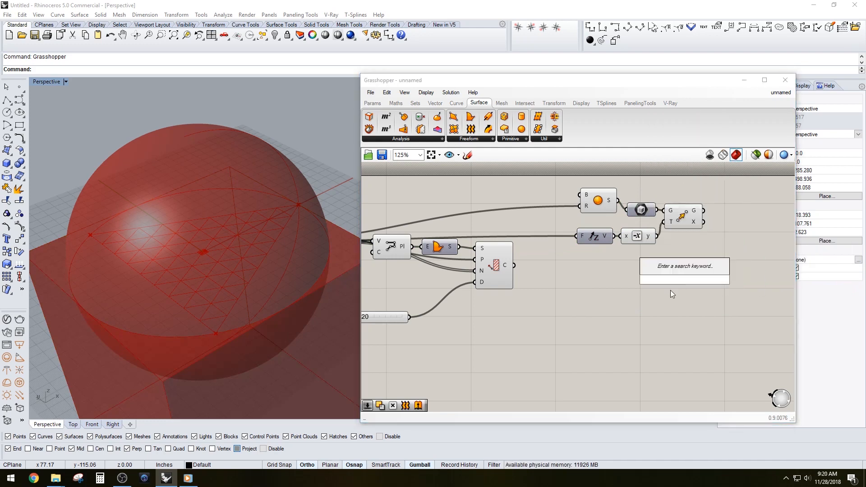
pyautogui.write('sol')
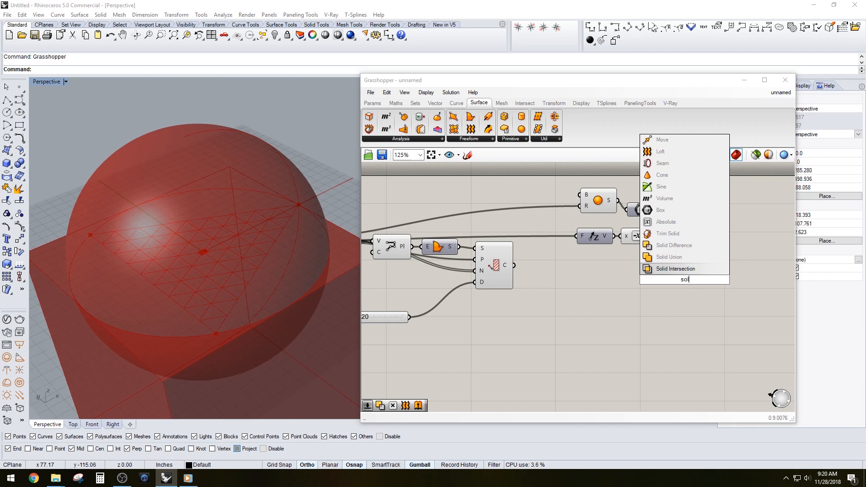
pyautogui.click(675, 268)
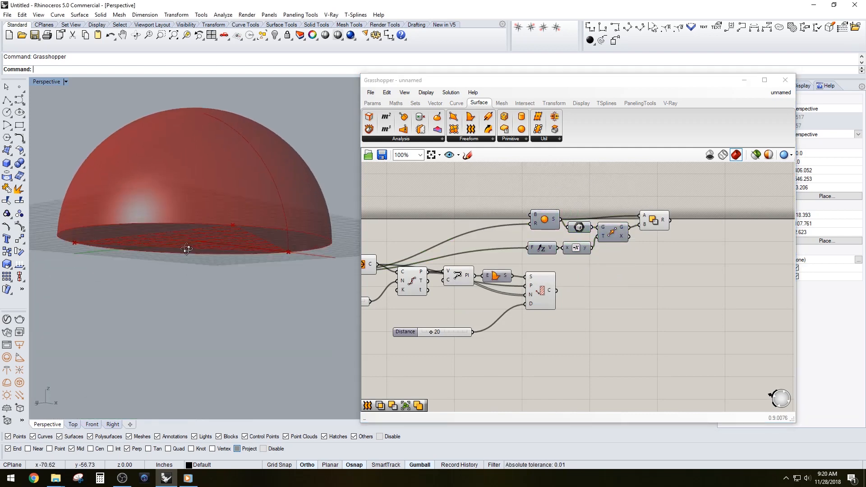
pyautogui.click(655, 222)
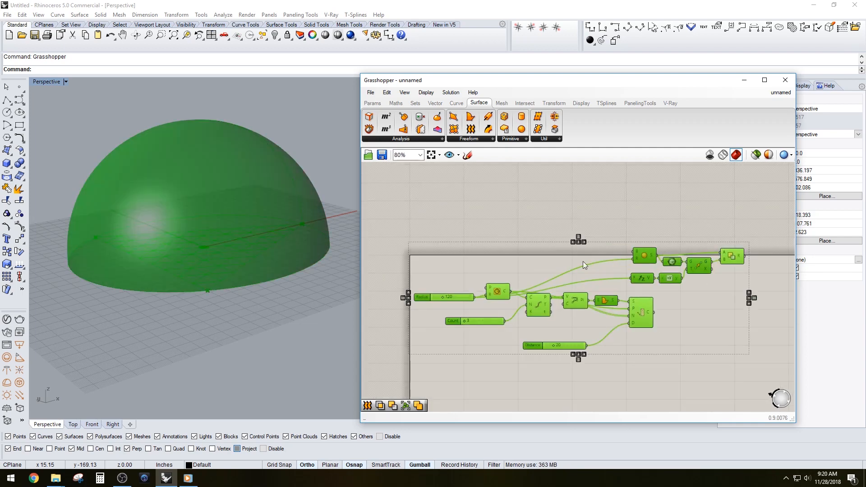
# Add a Deconstruct Brep component fed by the boolean dome result.
pyautogui.scroll(3)
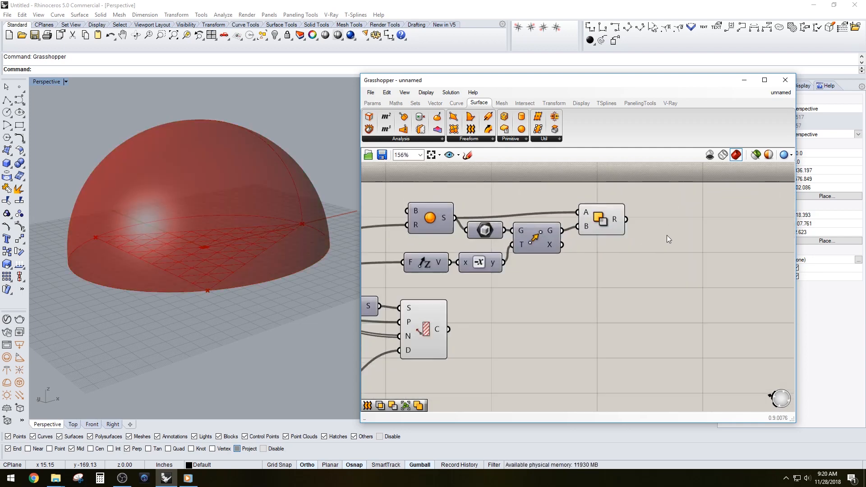
pyautogui.doubleClick(666, 227)
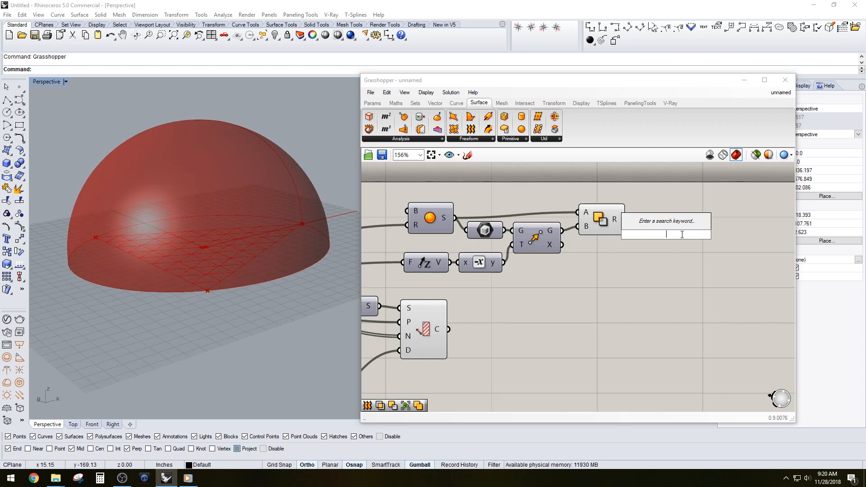
pyautogui.write('ite')
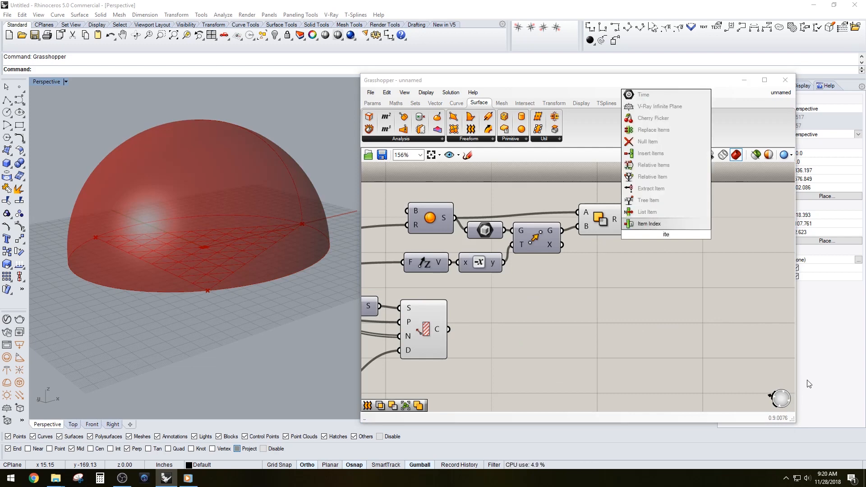
pyautogui.click(649, 223)
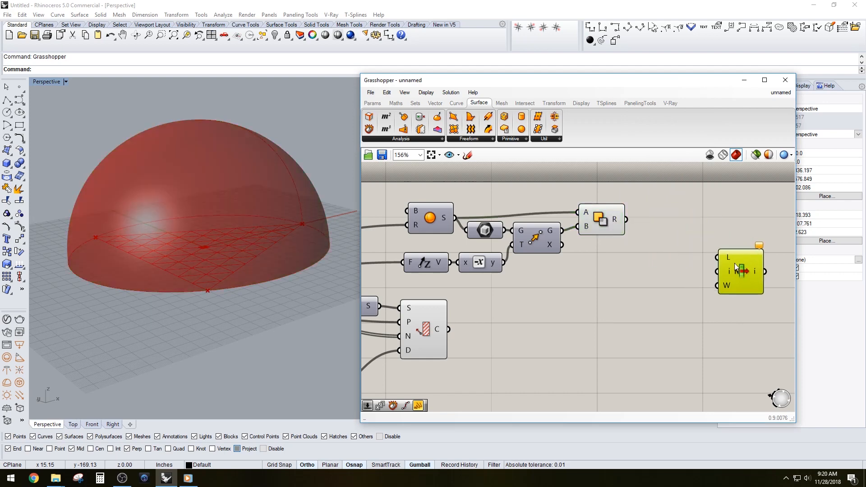
pyautogui.click(741, 271)
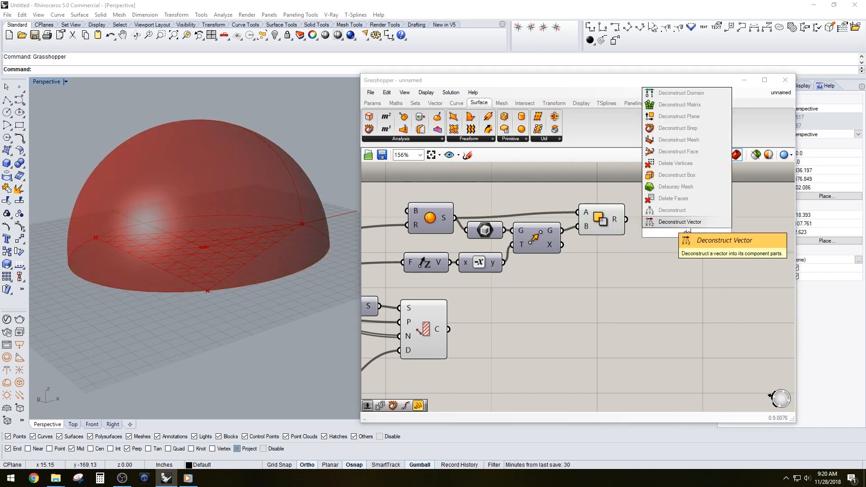
pyautogui.click(680, 222)
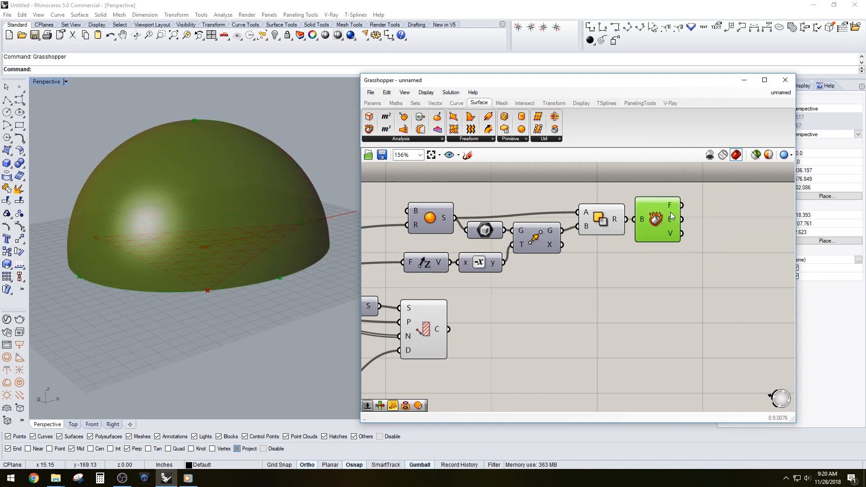
pyautogui.moveTo(671, 208)
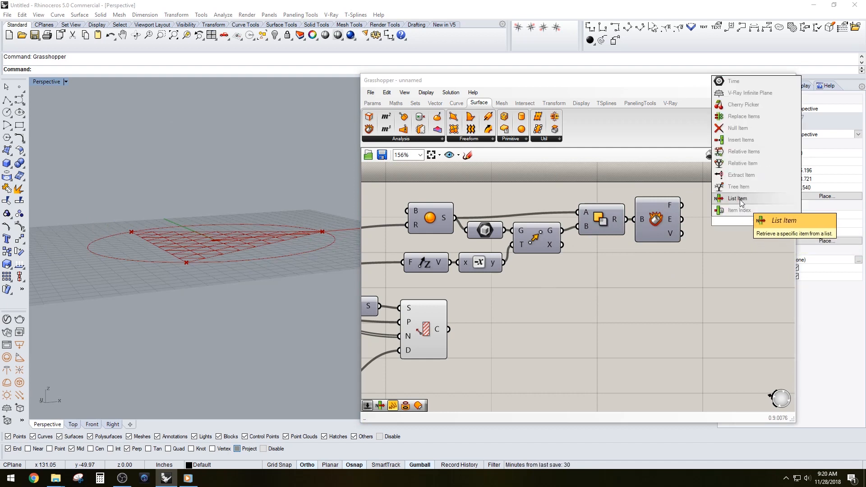
# Add a List Item component fed by Deconstruct Brep's F face output.
pyautogui.click(737, 199)
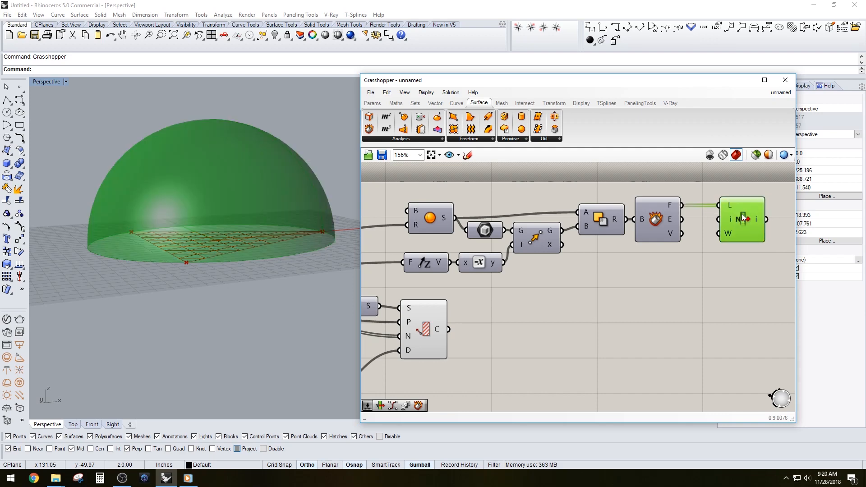
pyautogui.click(740, 220)
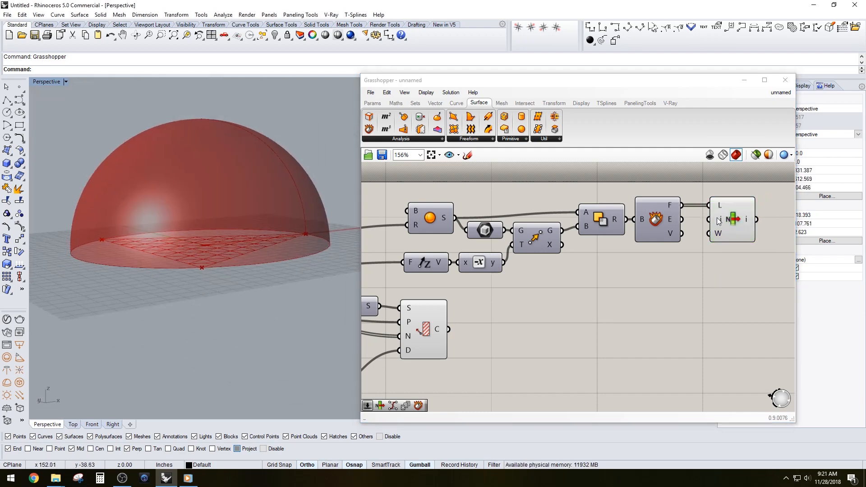
pyautogui.click(732, 219)
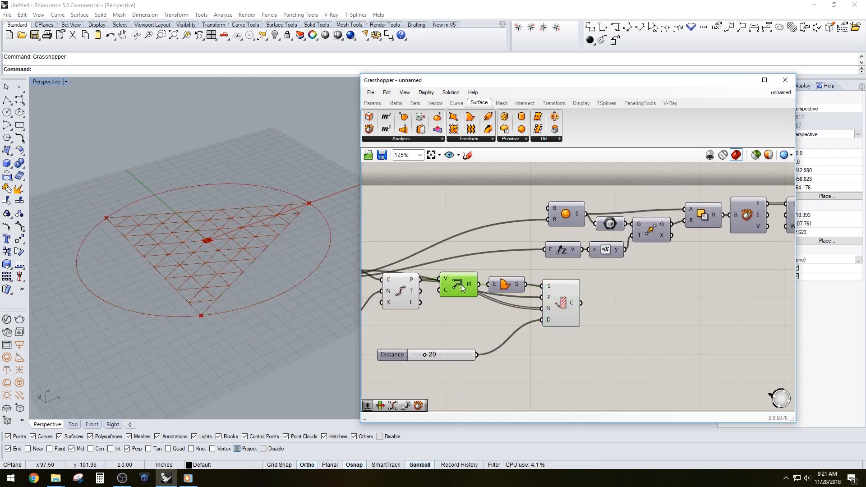
# Zoom the Grasshopper canvas in and back out around the hatch Distance slider.
pyautogui.scroll(3)
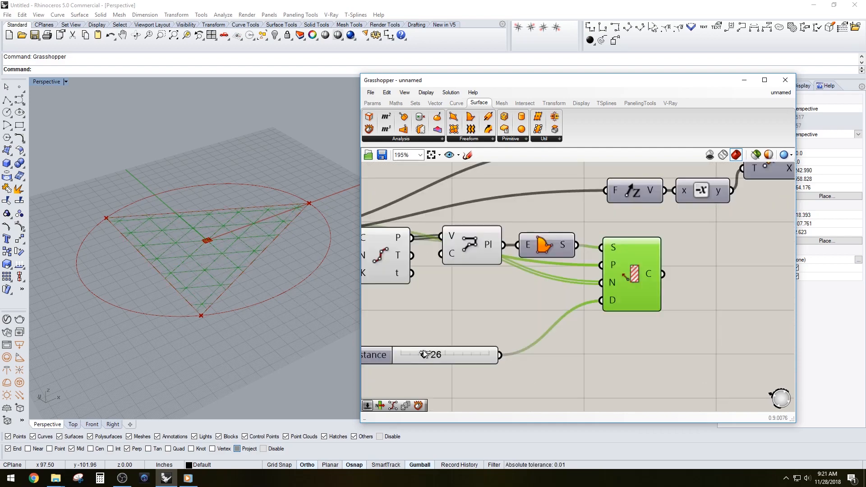
pyautogui.scroll(-3)
pyautogui.write('proj')
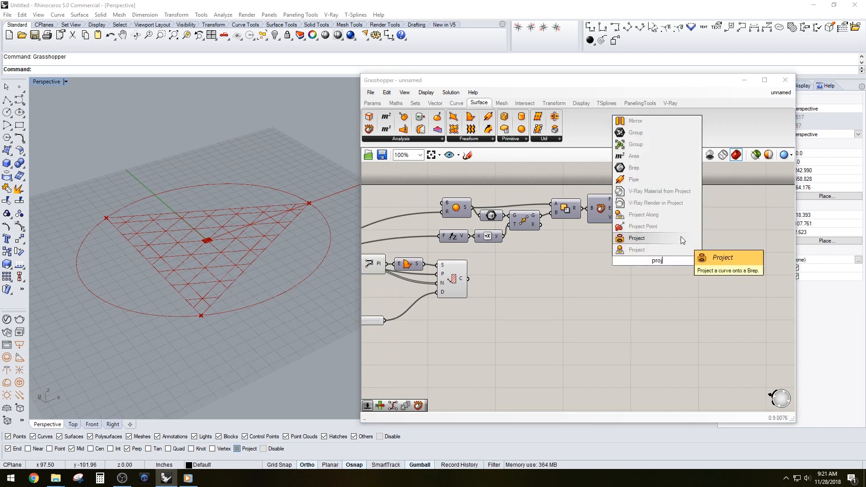
# Add a Project component taking the Hatch curves and the List Item face.
pyautogui.click(636, 238)
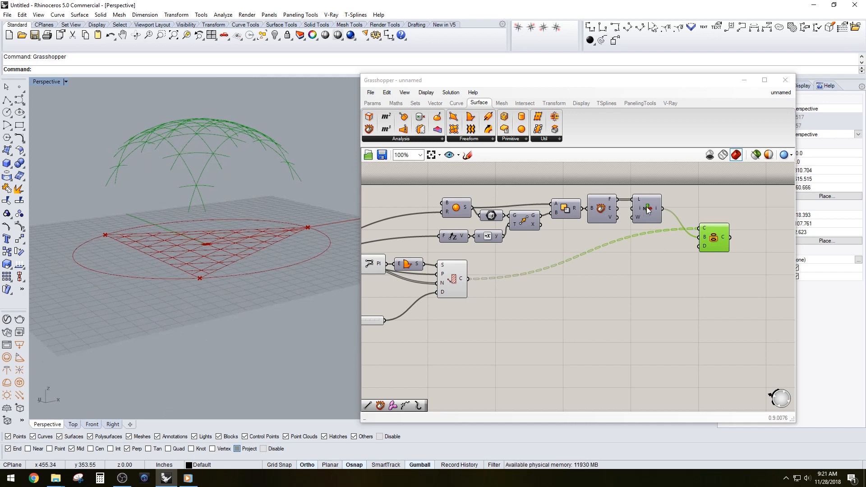
pyautogui.doubleClick(647, 209)
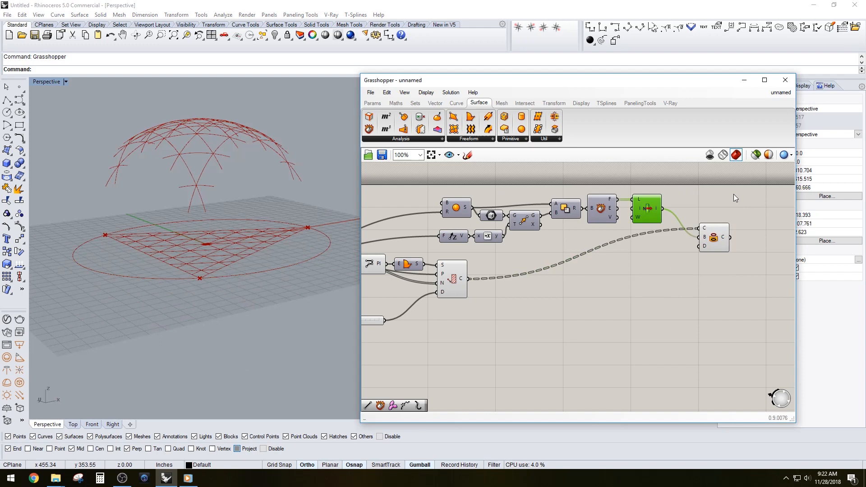
pyautogui.scroll(3)
pyautogui.write('expl')
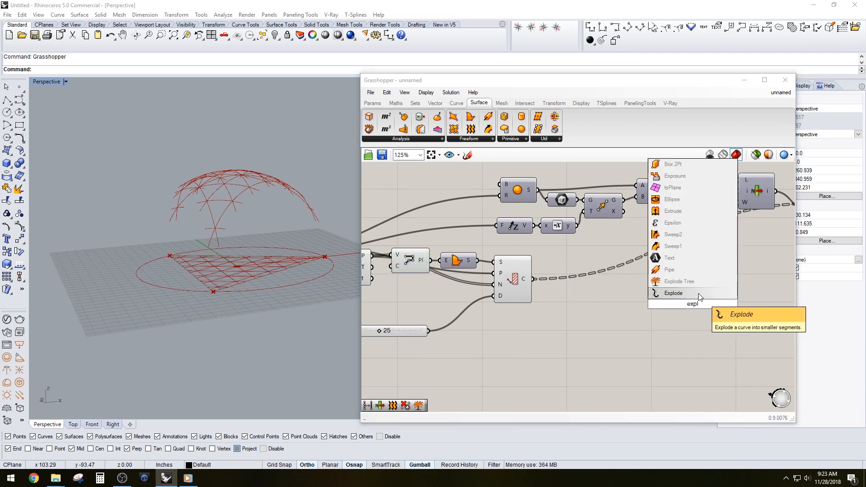
# Place an Explode component and wire curves into the second Project component.
pyautogui.click(673, 293)
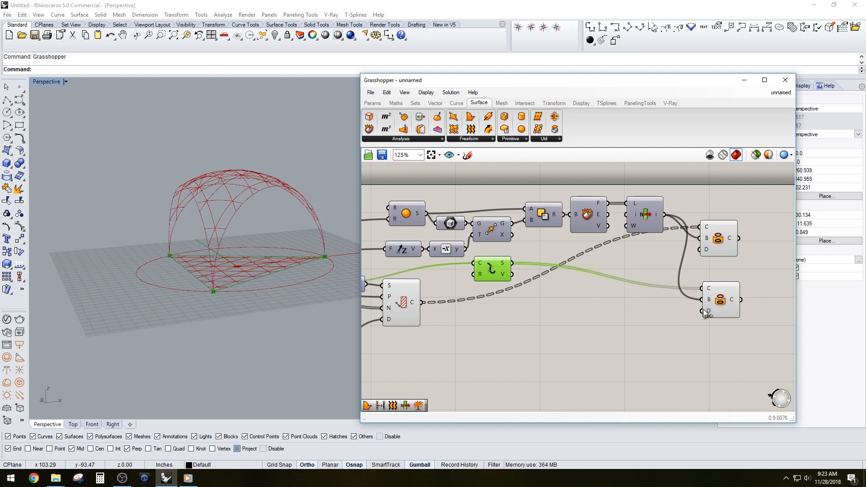
pyautogui.click(719, 238)
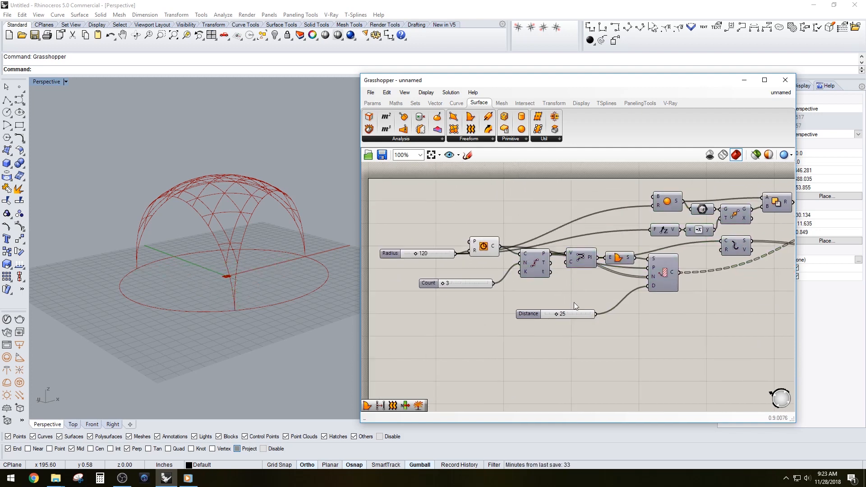
# Zoom out to view the projected grid lattice and edge arches on the dome.
pyautogui.scroll(3)
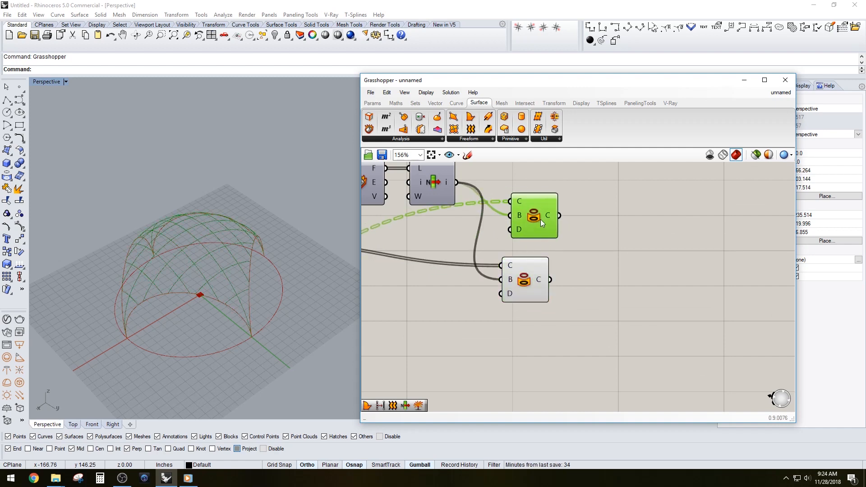
# Place a Pipe component via a 'pip' search and begin adding a radius input.
pyautogui.click(639, 224)
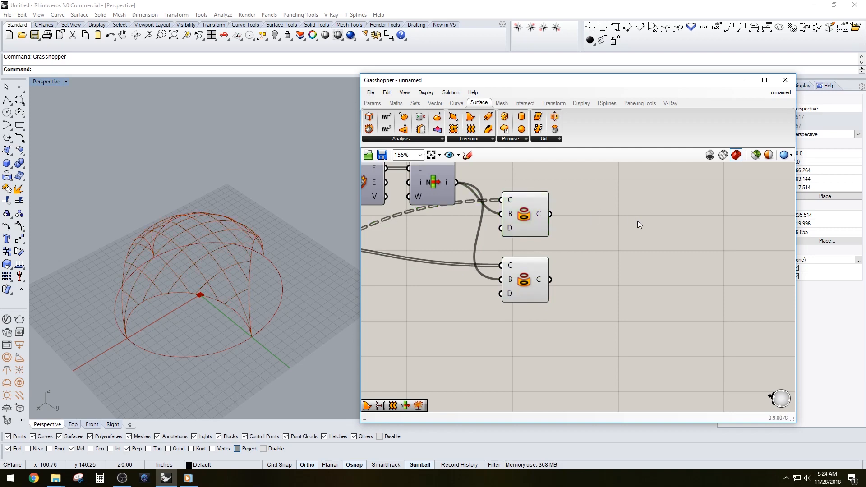
pyautogui.write('pip')
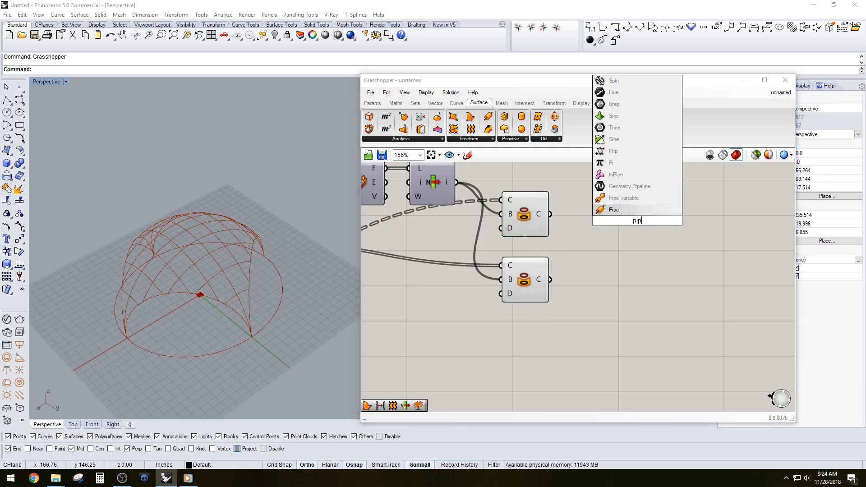
pyautogui.click(613, 209)
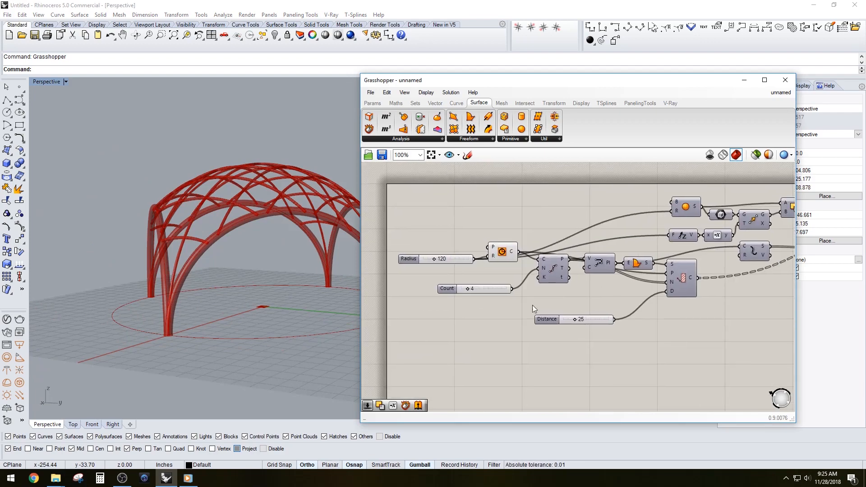
pyautogui.doubleClick(483, 288)
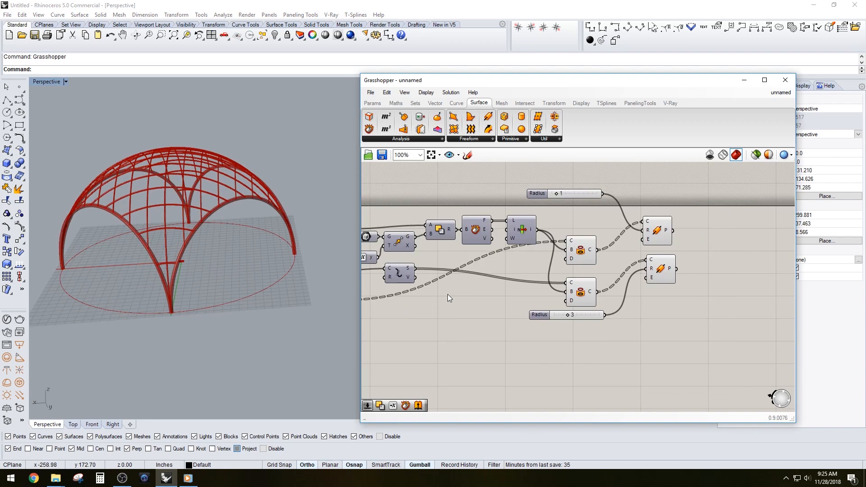
# Feed thin and thick pipes into separate Geometry containers and flatten the thin-pipe data.
pyautogui.scroll(3)
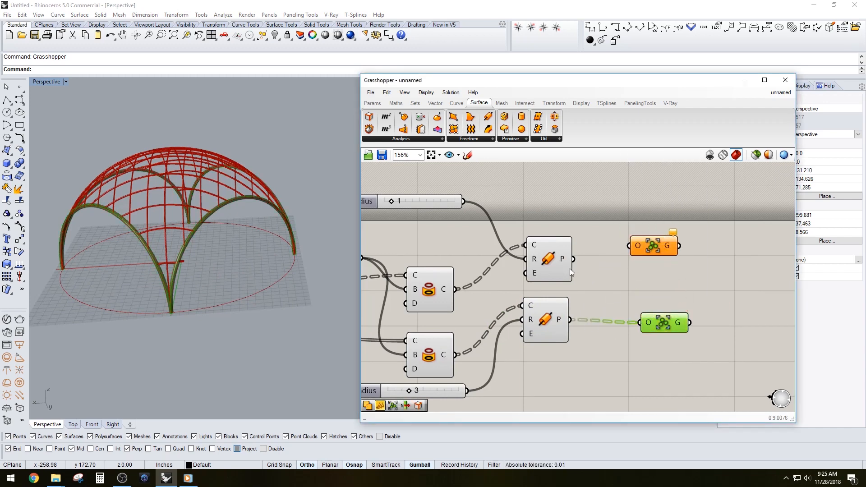
pyautogui.click(655, 245)
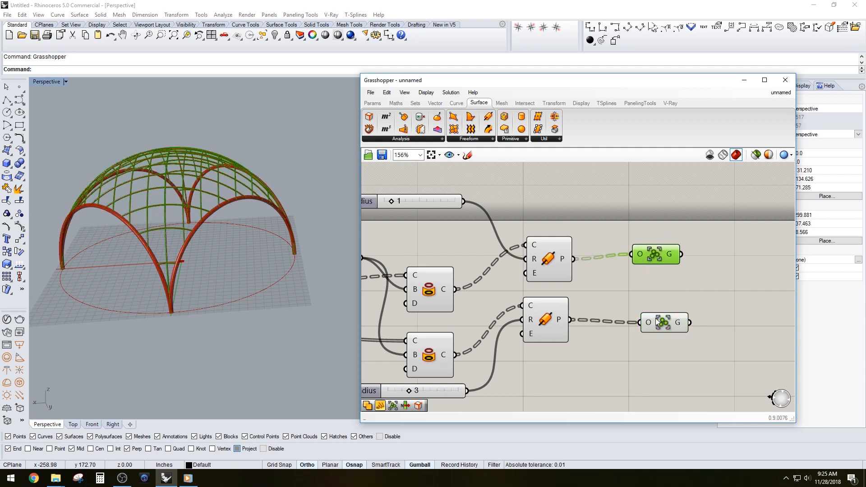
pyautogui.click(652, 314)
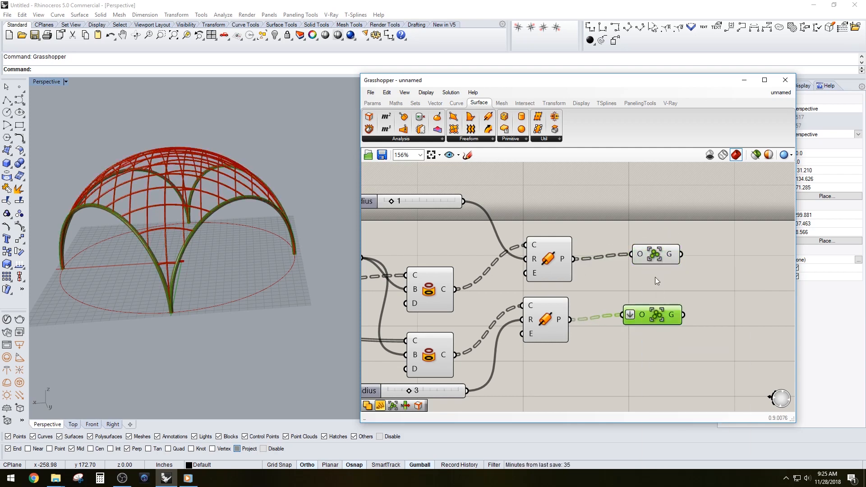
pyautogui.rightClick(656, 254)
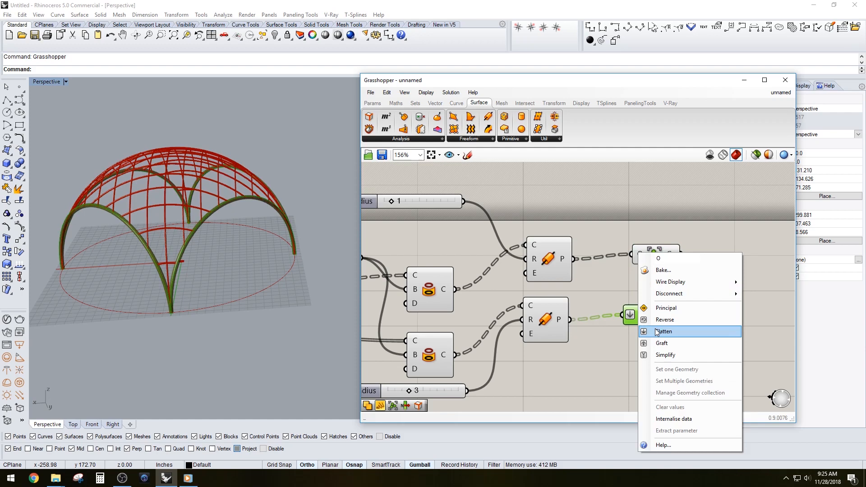
pyautogui.click(664, 331)
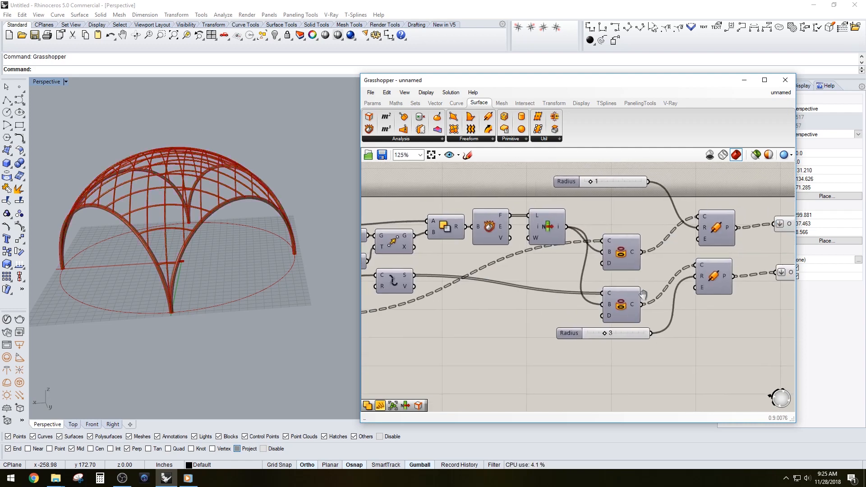
pyautogui.scroll(-3)
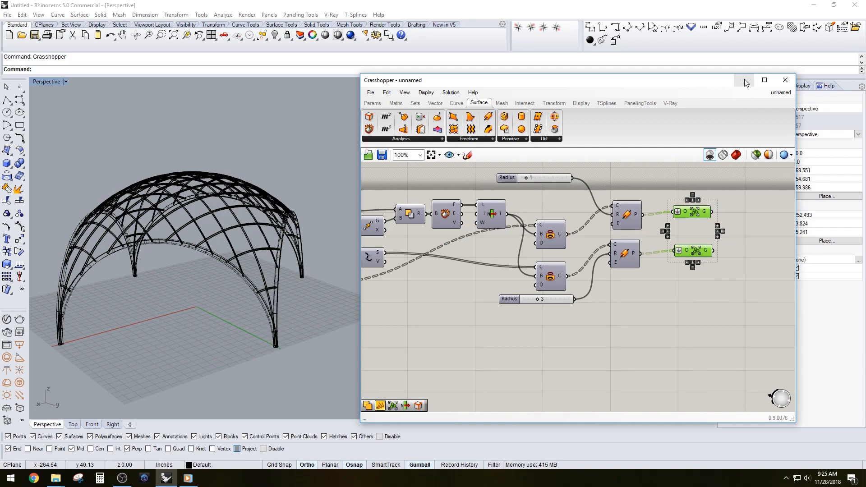
# Minimize the Grasshopper editor and bring up the V-Ray render settings in Rhino.
pyautogui.click(784, 80)
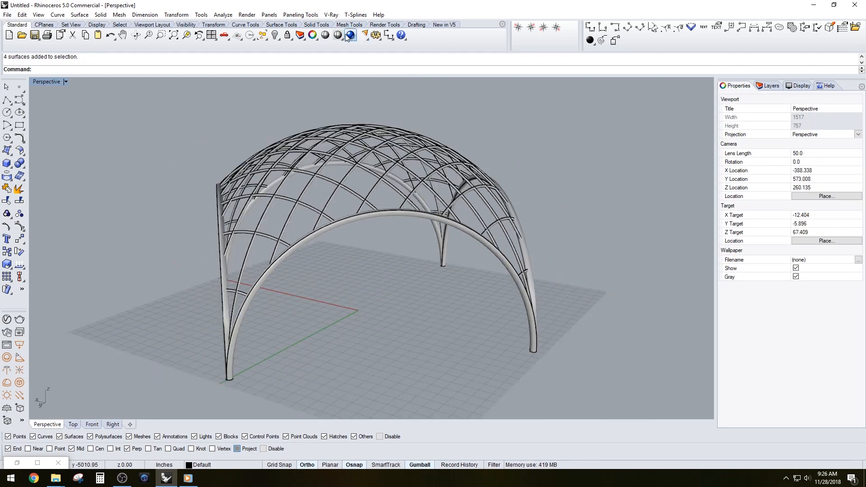
pyautogui.click(351, 35)
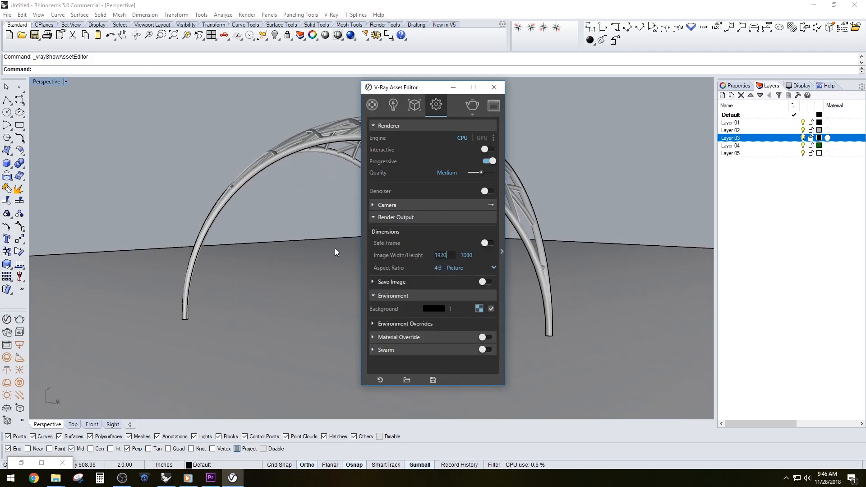
# Launch the V-Ray render of the gold gridshell dome.
pyautogui.click(494, 87)
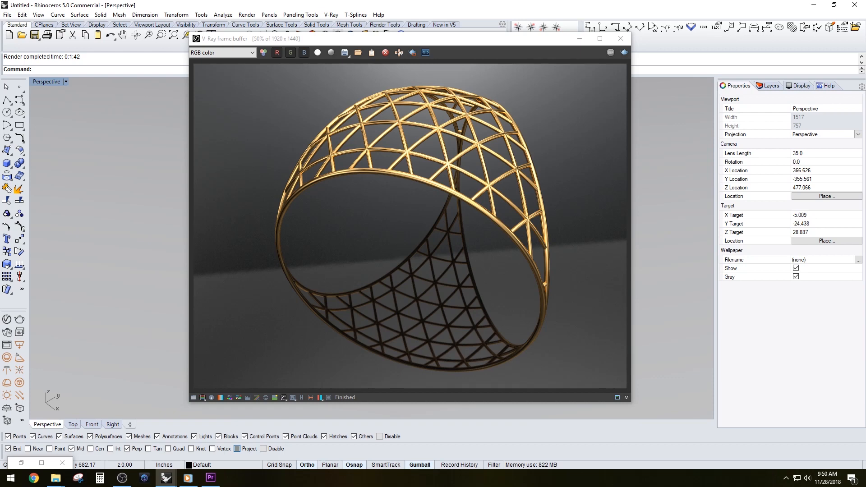
pyautogui.moveTo(345, 51)
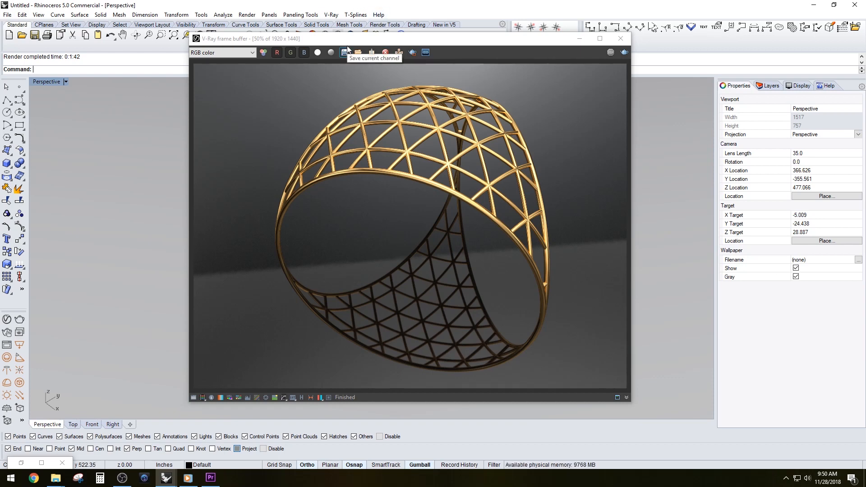
pyautogui.click(357, 52)
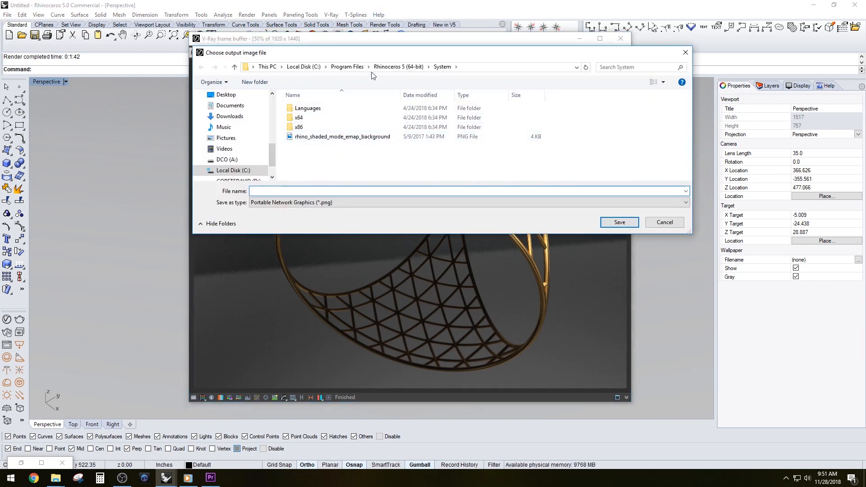
pyautogui.click(665, 222)
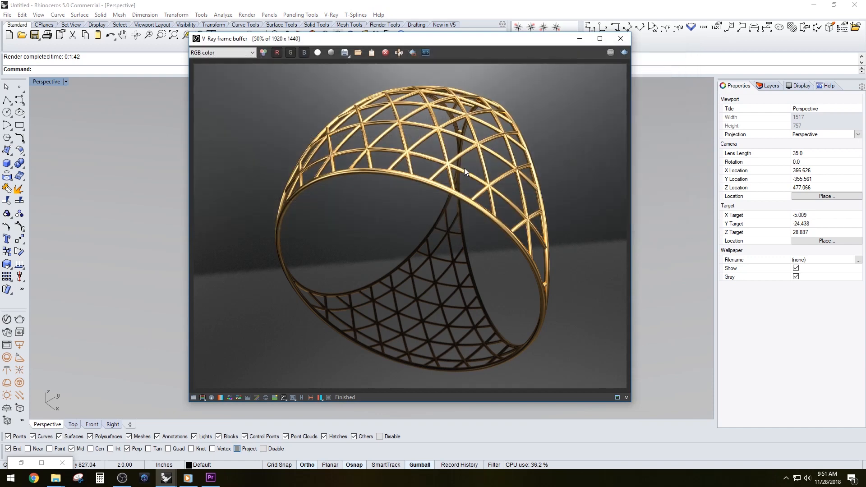
pyautogui.moveTo(527, 133)
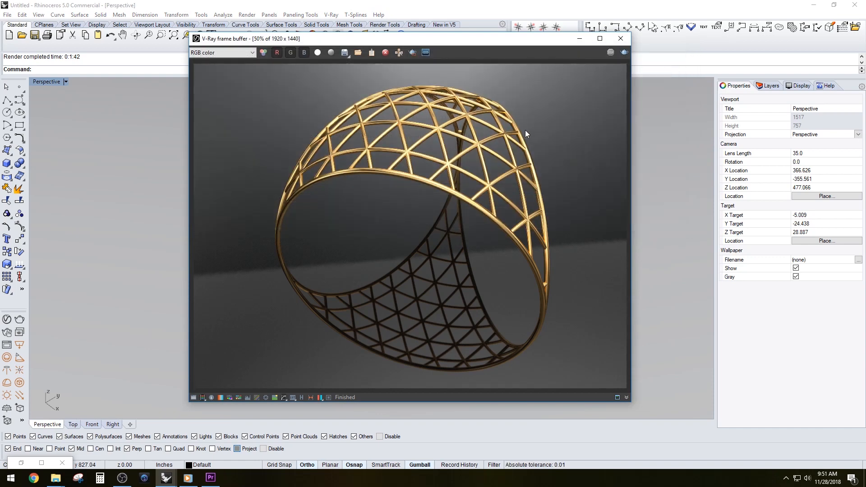
pyautogui.moveTo(503, 330)
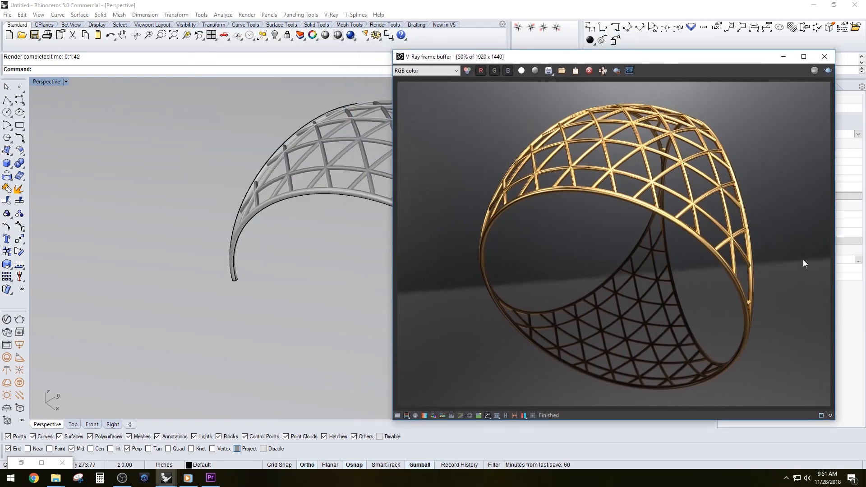
pyautogui.moveTo(272, 395)
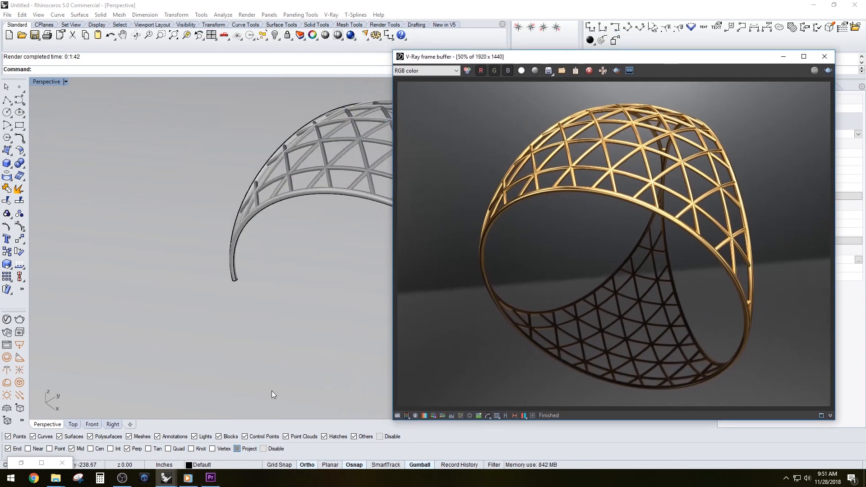
pyautogui.moveTo(315, 334)
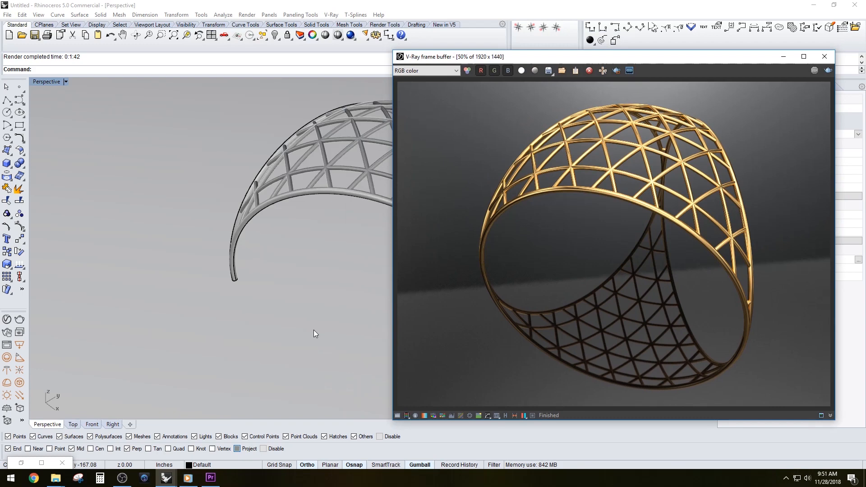
pyautogui.moveTo(589, 187)
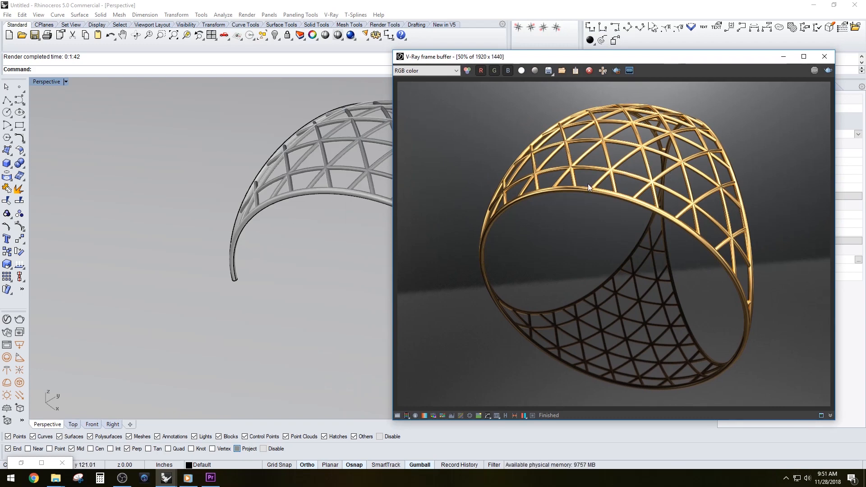
pyautogui.moveTo(616, 203)
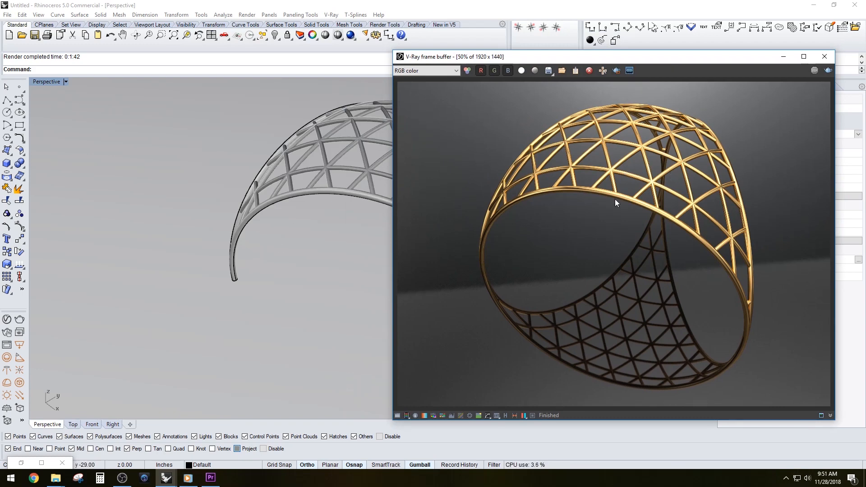